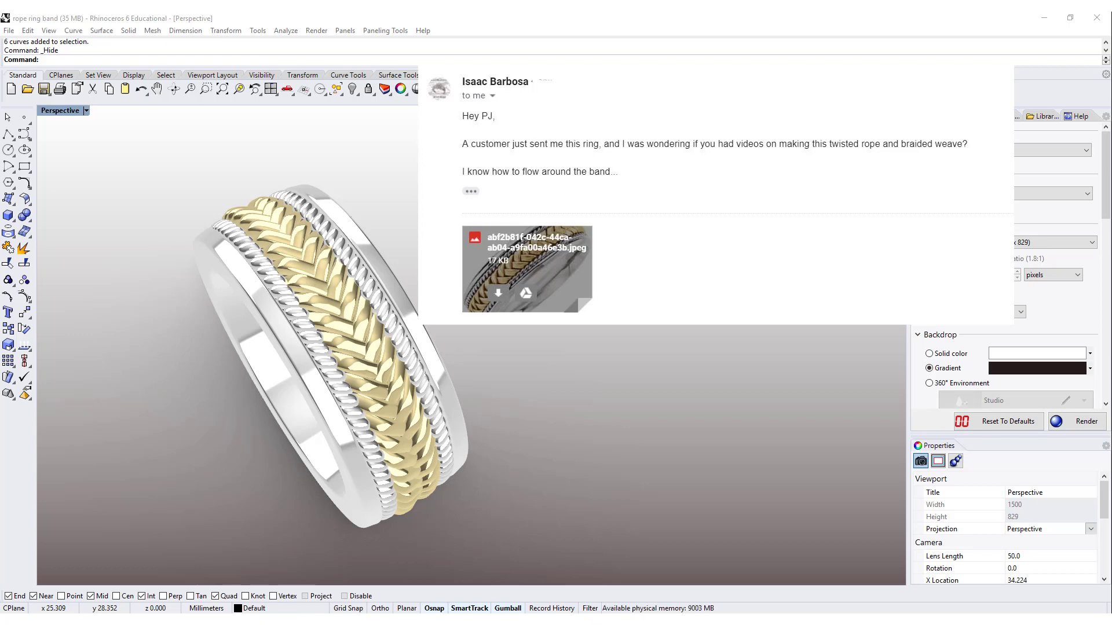
Draw the 16 mm circle, then a conic-corner band profile rectangle in the maximized Right view.
click(527, 268)
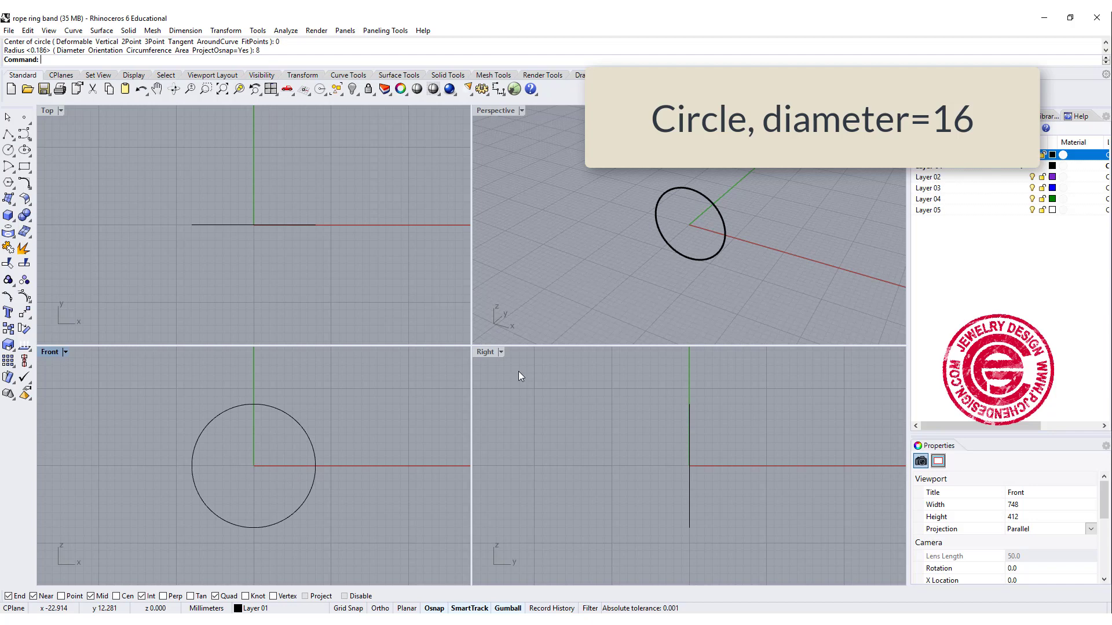
double_click(484, 352)
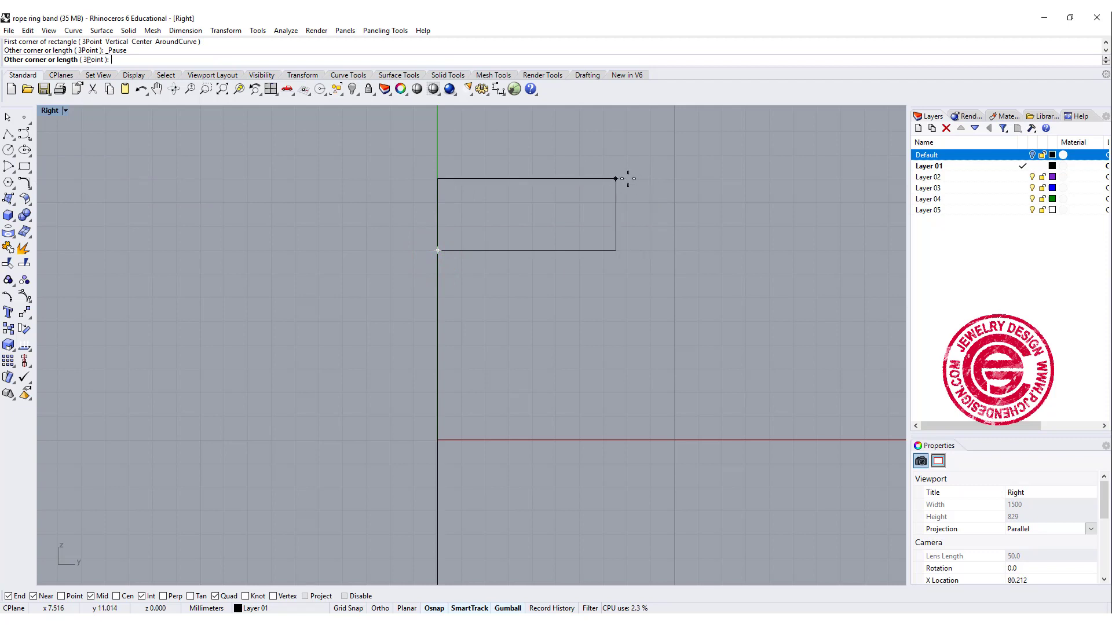
mouse_move(636, 178)
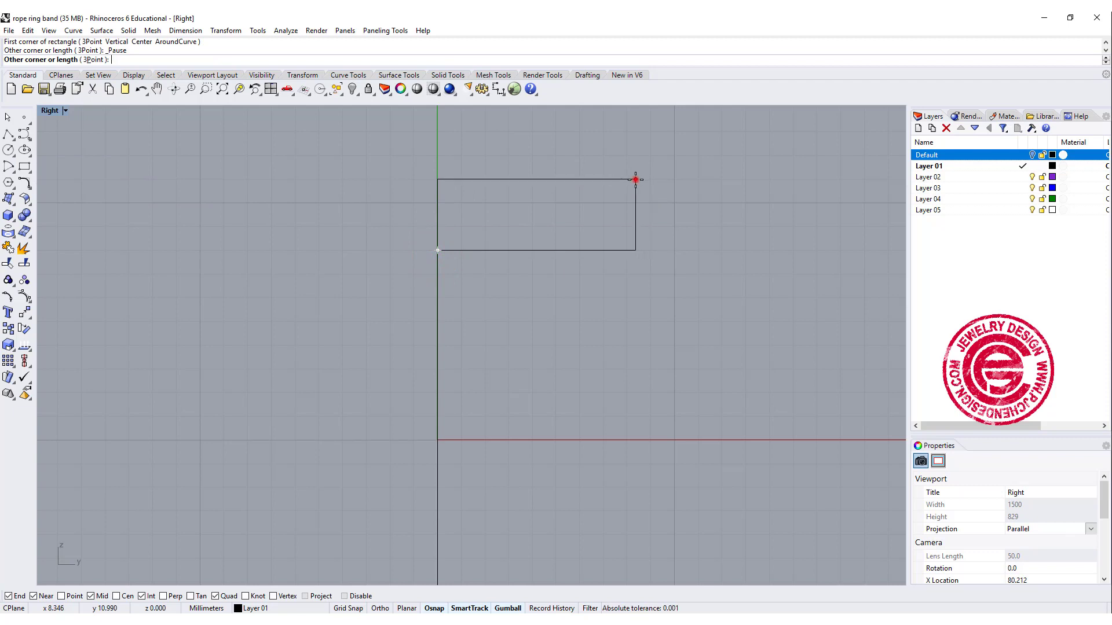
click(626, 194)
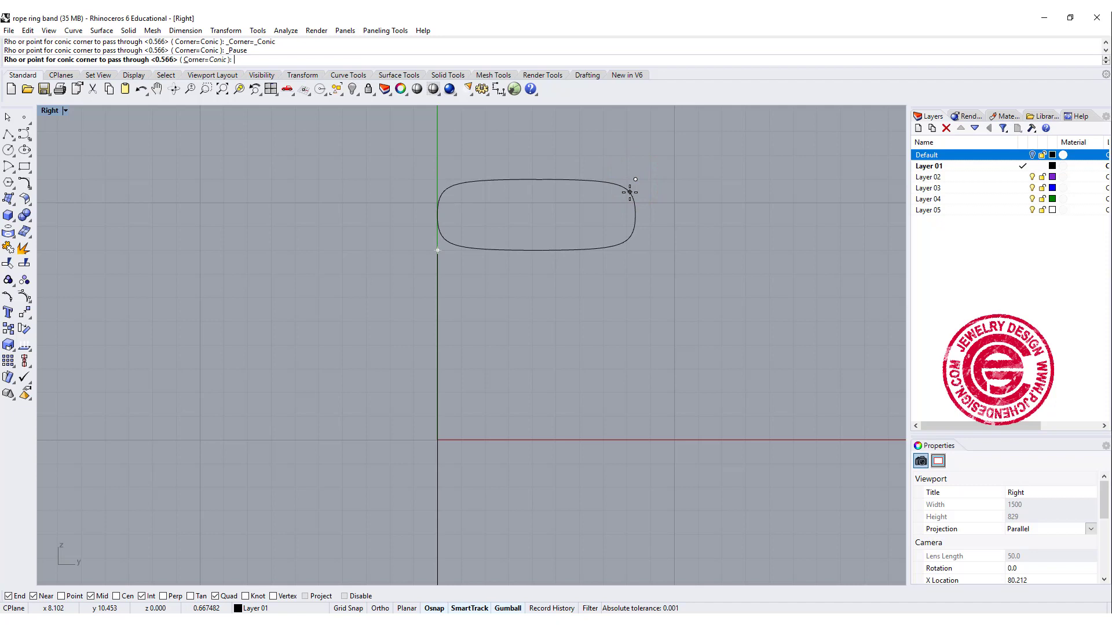
click(627, 193)
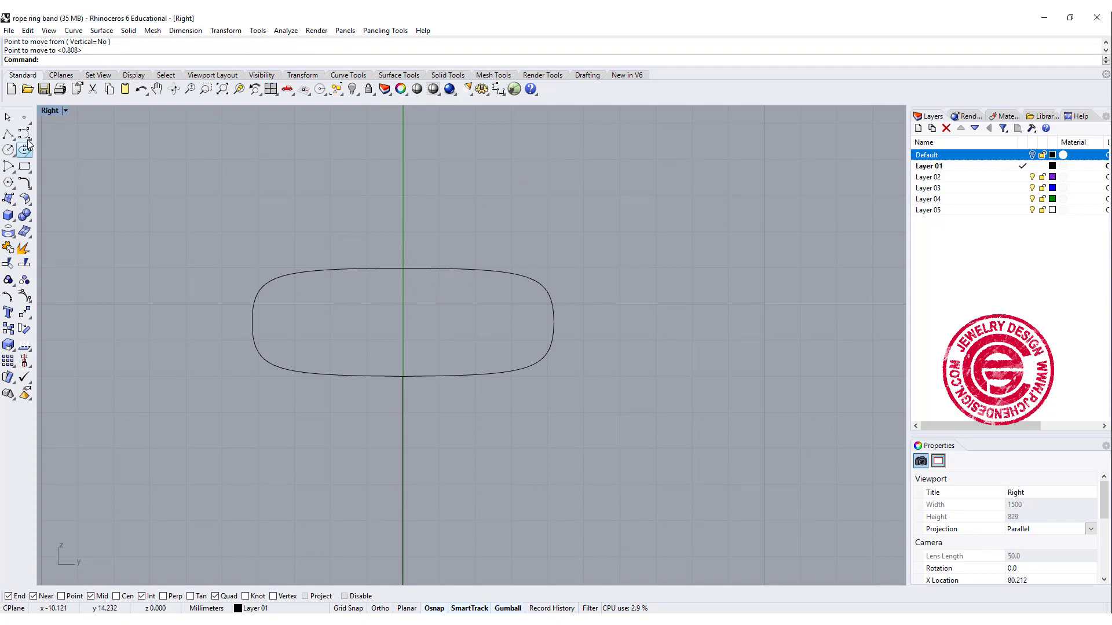
Draw the channel rectangle on the profile top, trim the overlaps and fillet its corners.
click(402, 266)
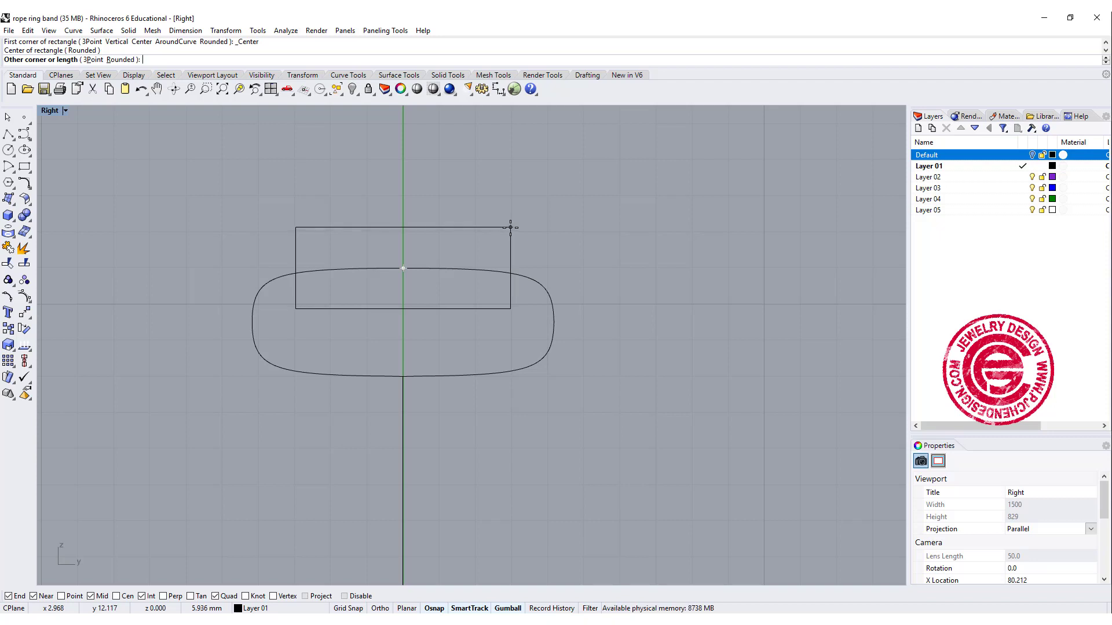
click(509, 227)
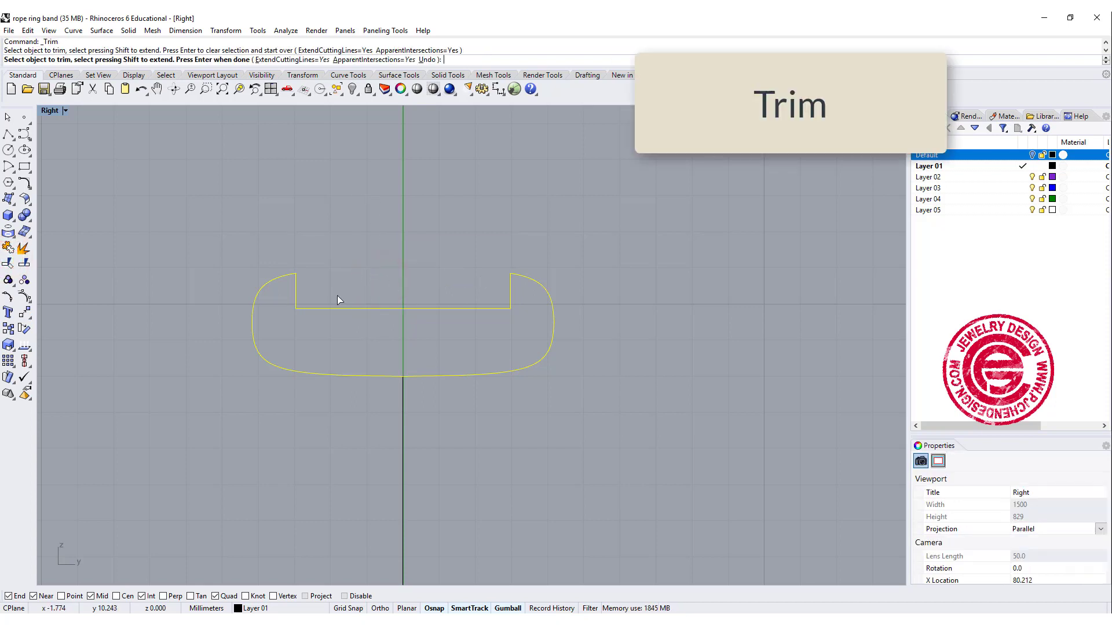
click(8, 182)
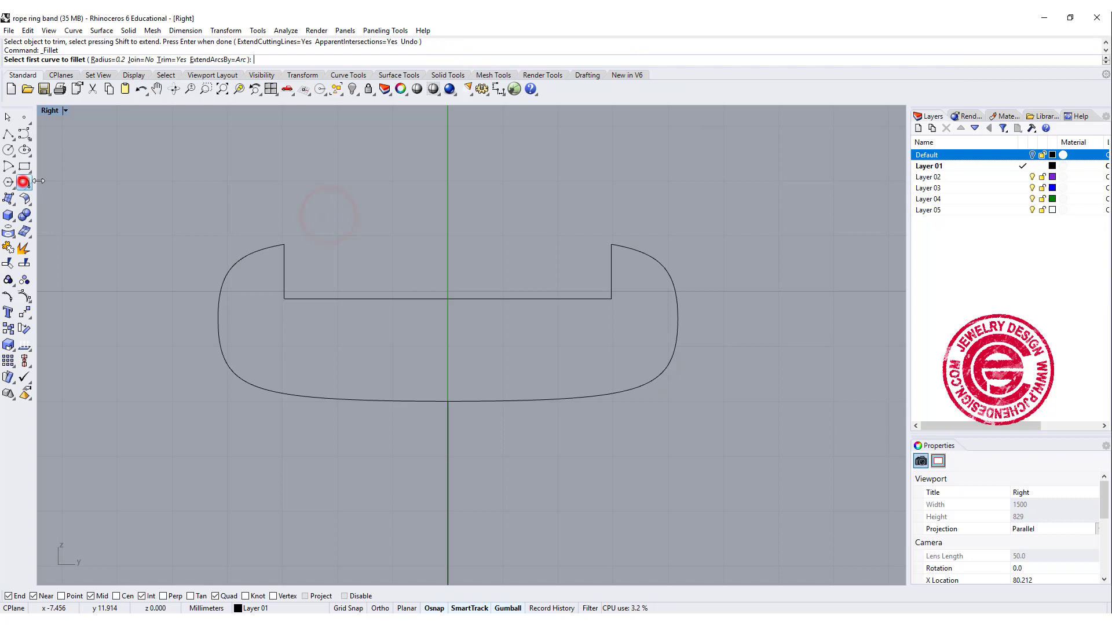
click(285, 252)
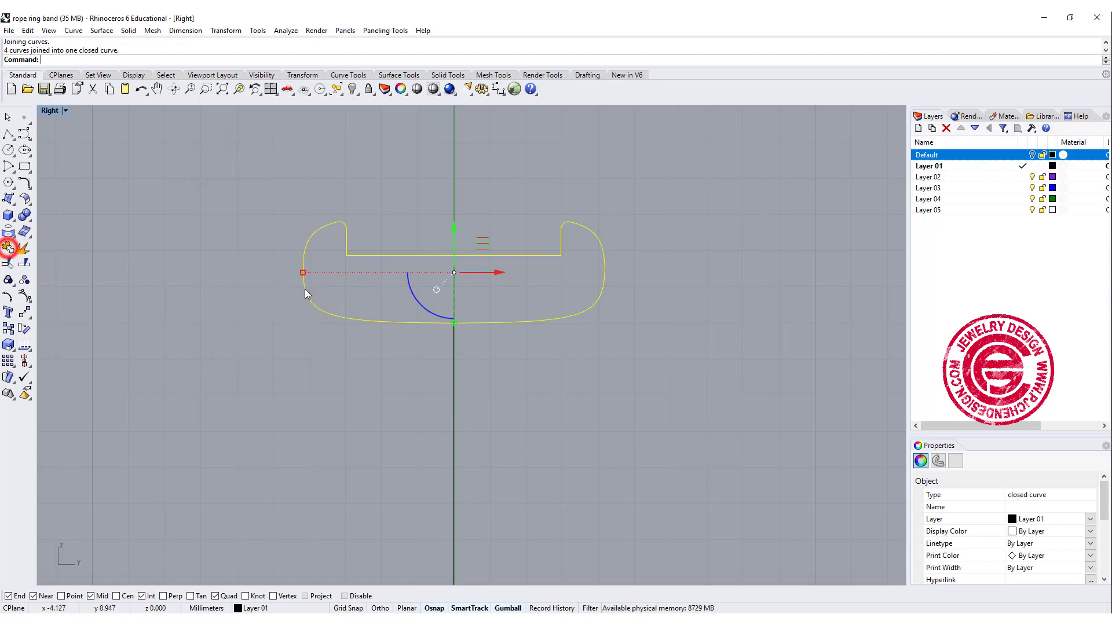
Sweep the notched profile along the ring circle with Sweep 1 Rail and maximize Perspective.
click(102, 30)
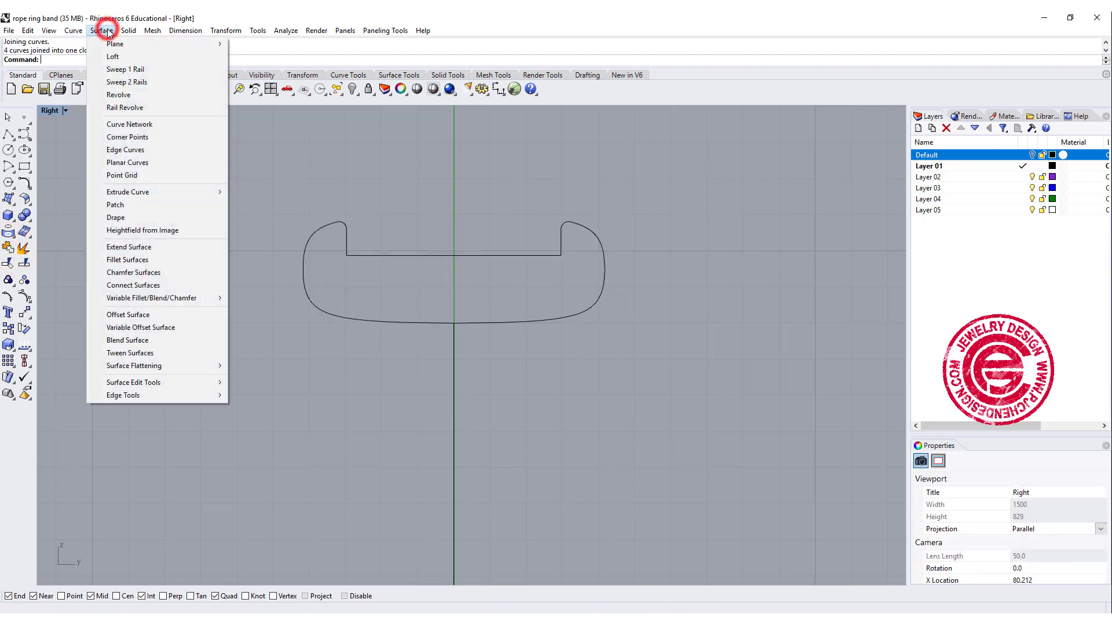
click(125, 69)
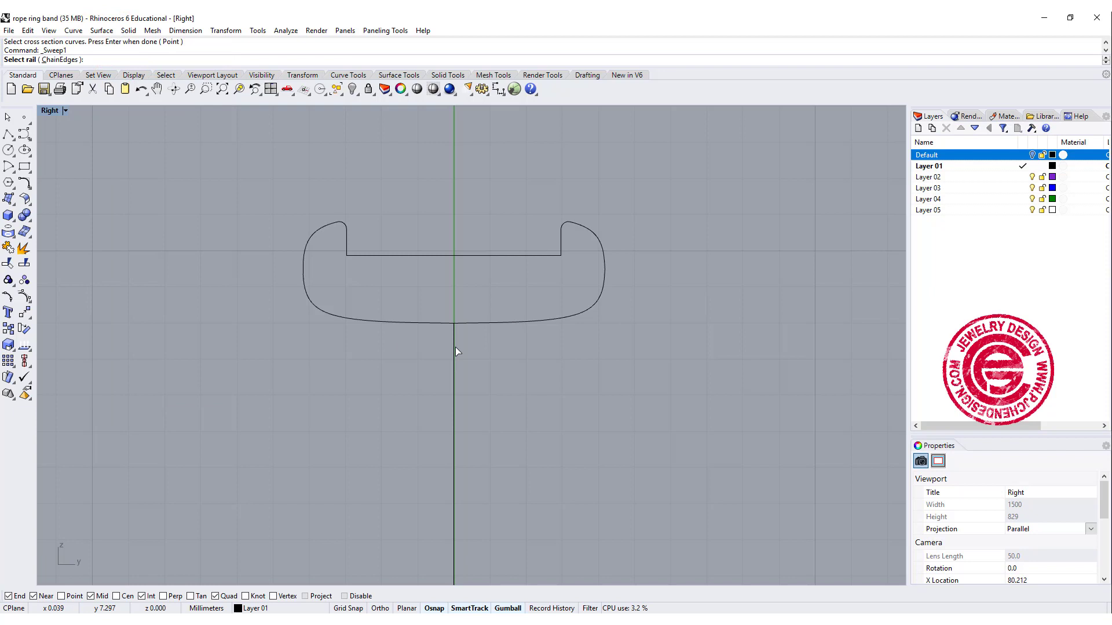
click(475, 325)
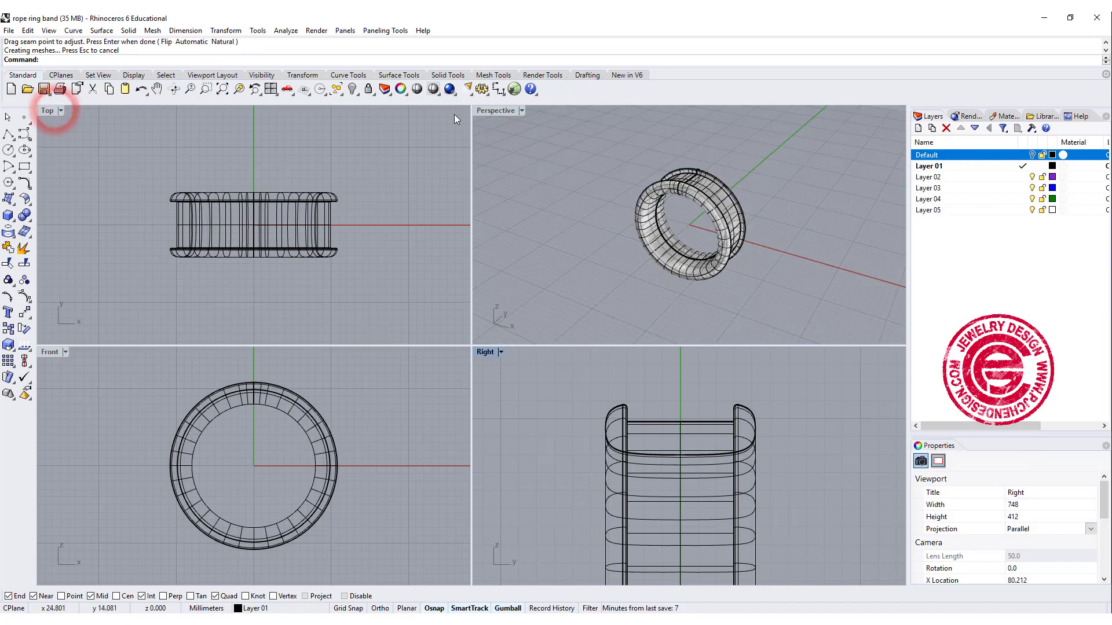
double_click(494, 110)
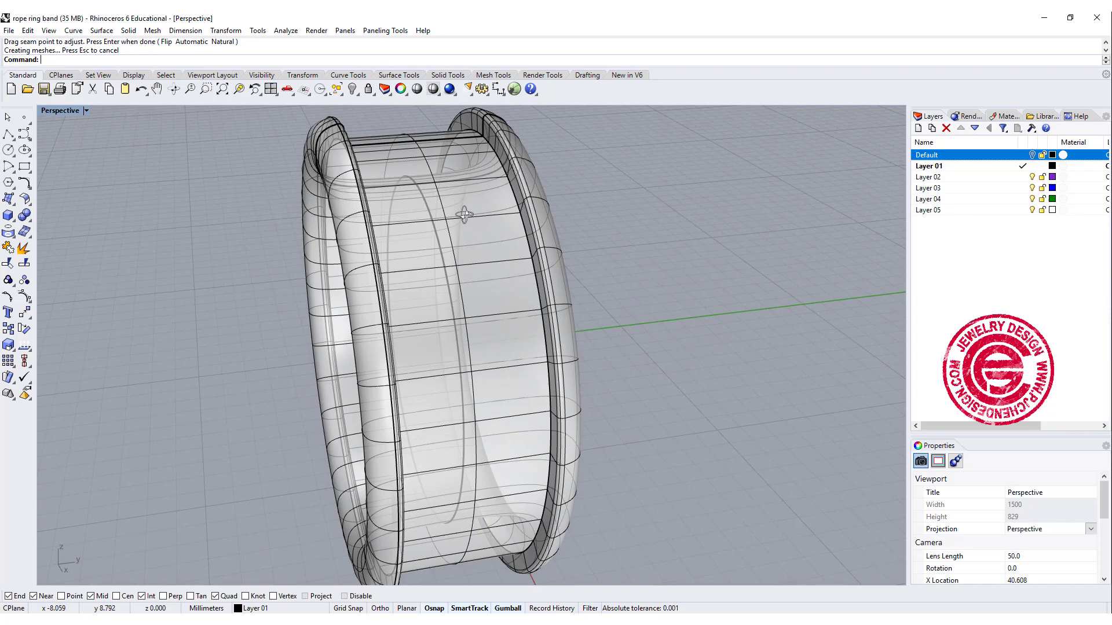
mouse_move(49, 30)
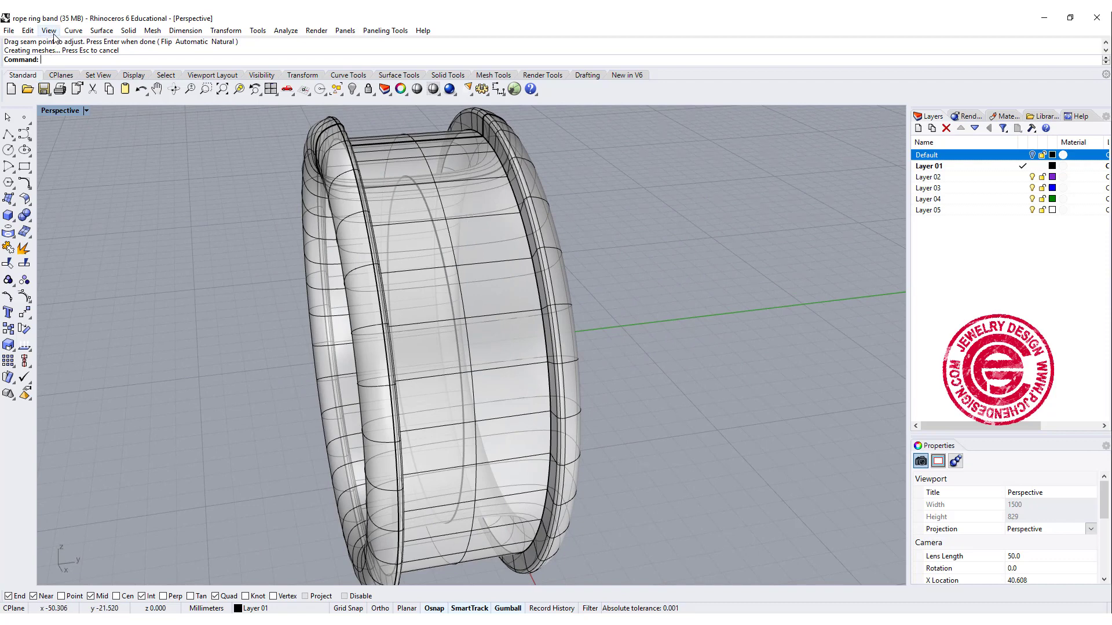
Extract the band's middle surface and set its display colour to red.
click(8, 214)
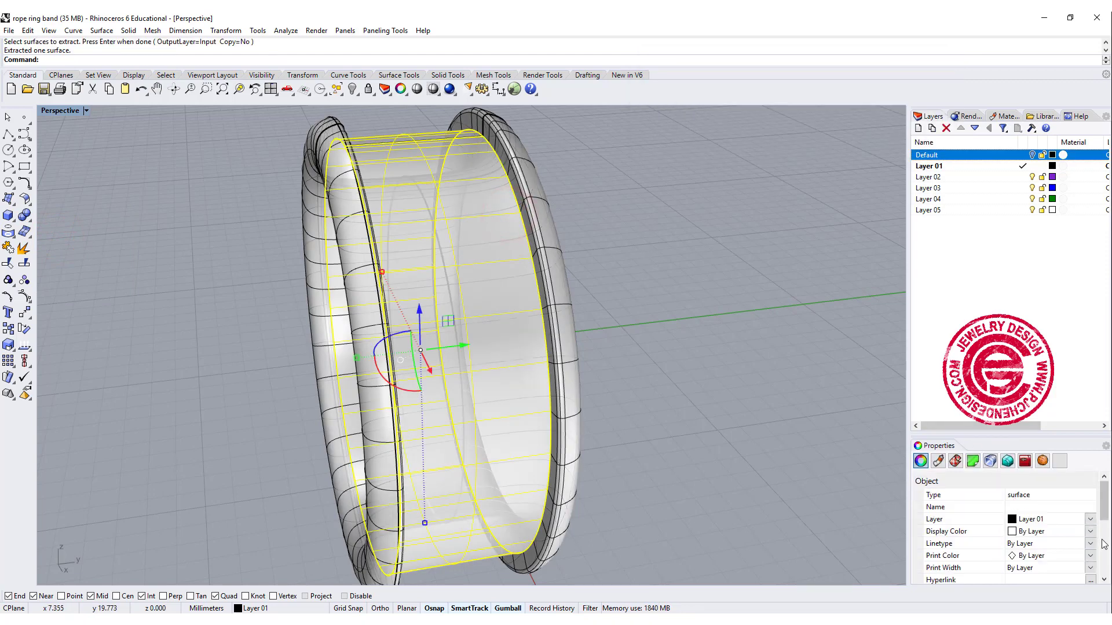
click(1091, 532)
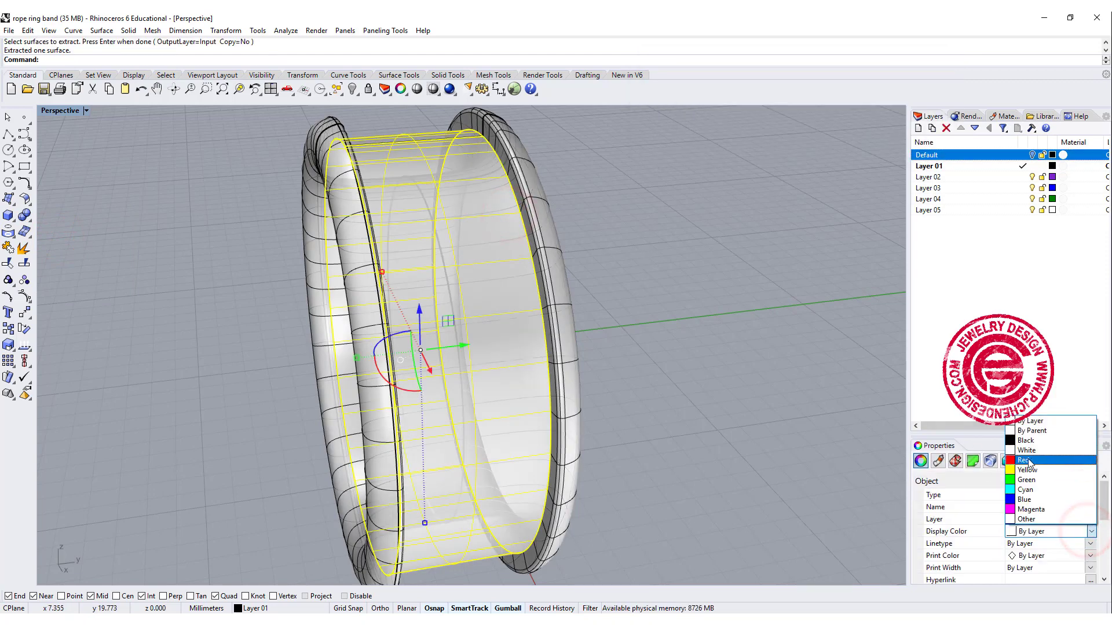
click(1023, 460)
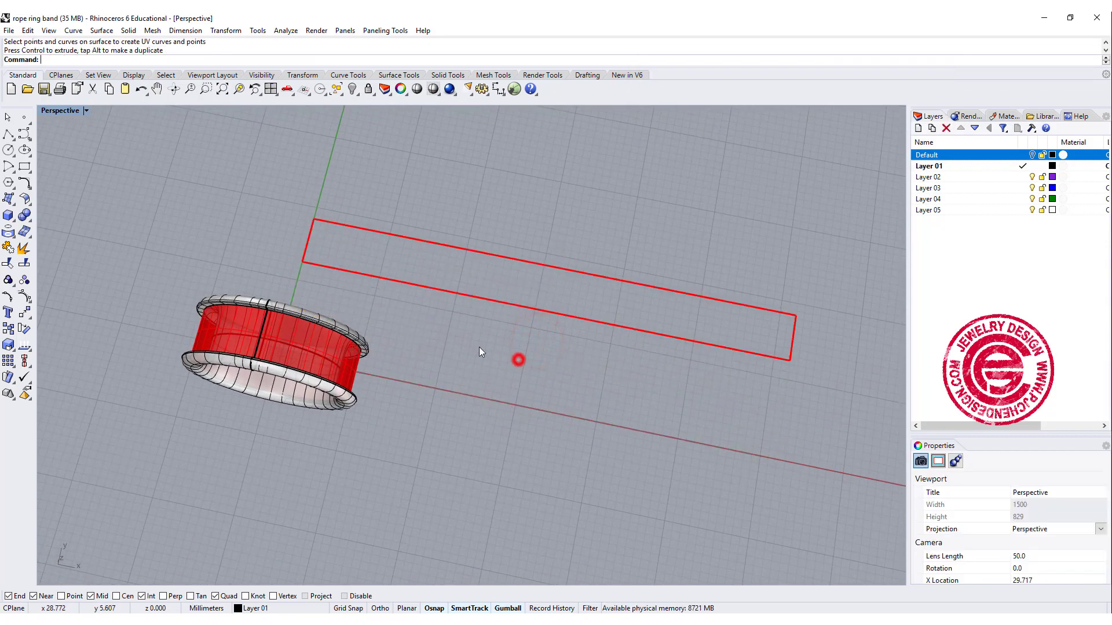
Dimension the flat rectangle's height at 5.94 and start a small 3-wide square at its left end.
click(59, 110)
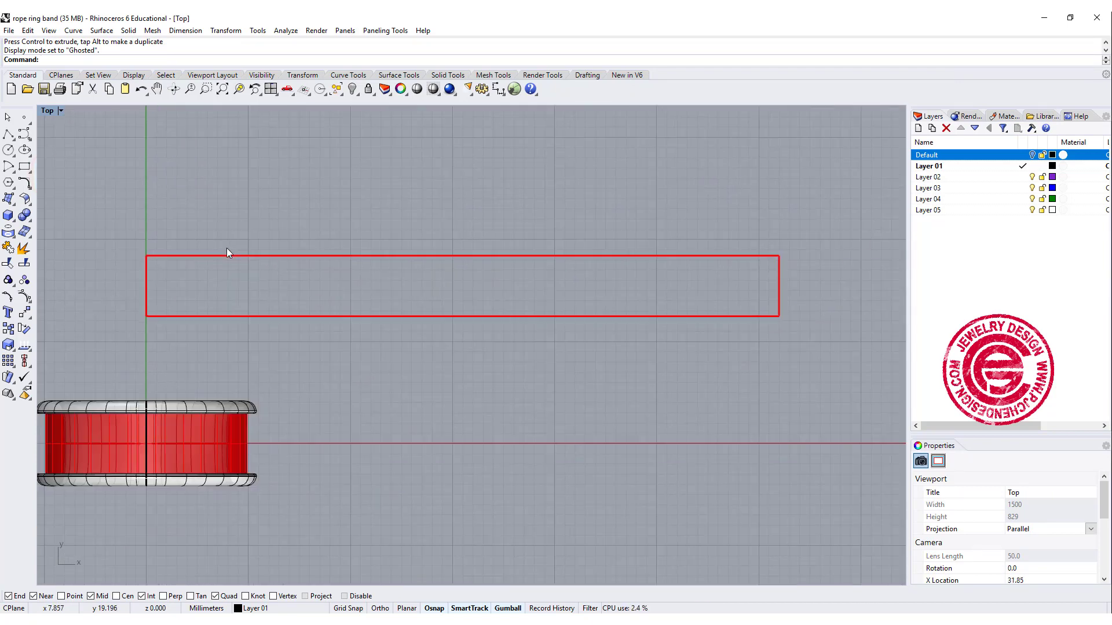
mouse_move(155, 270)
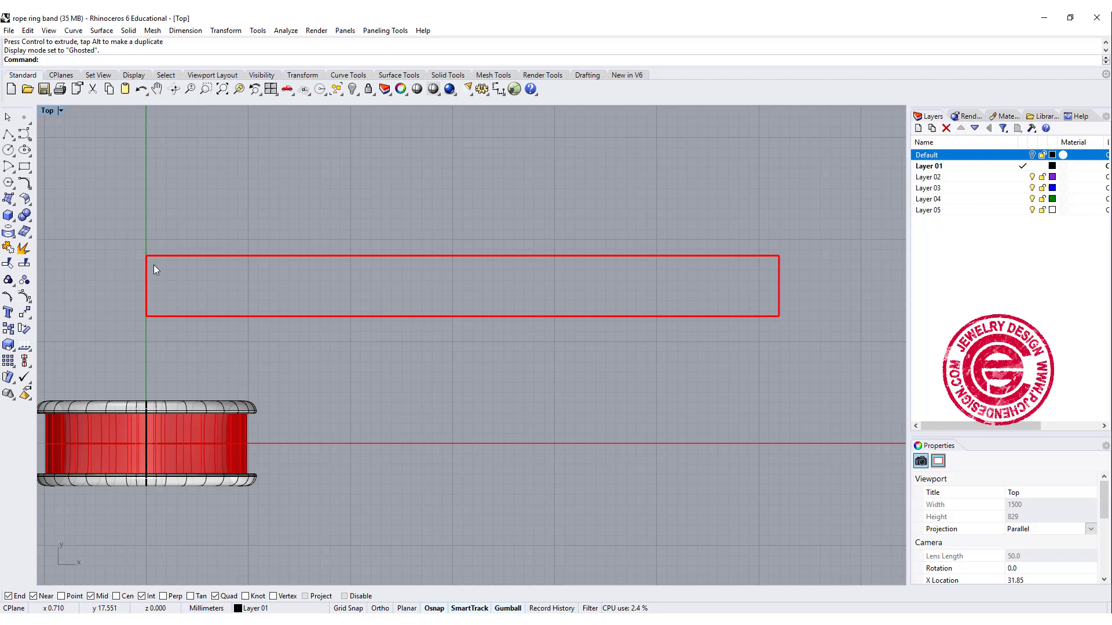
mouse_move(9, 134)
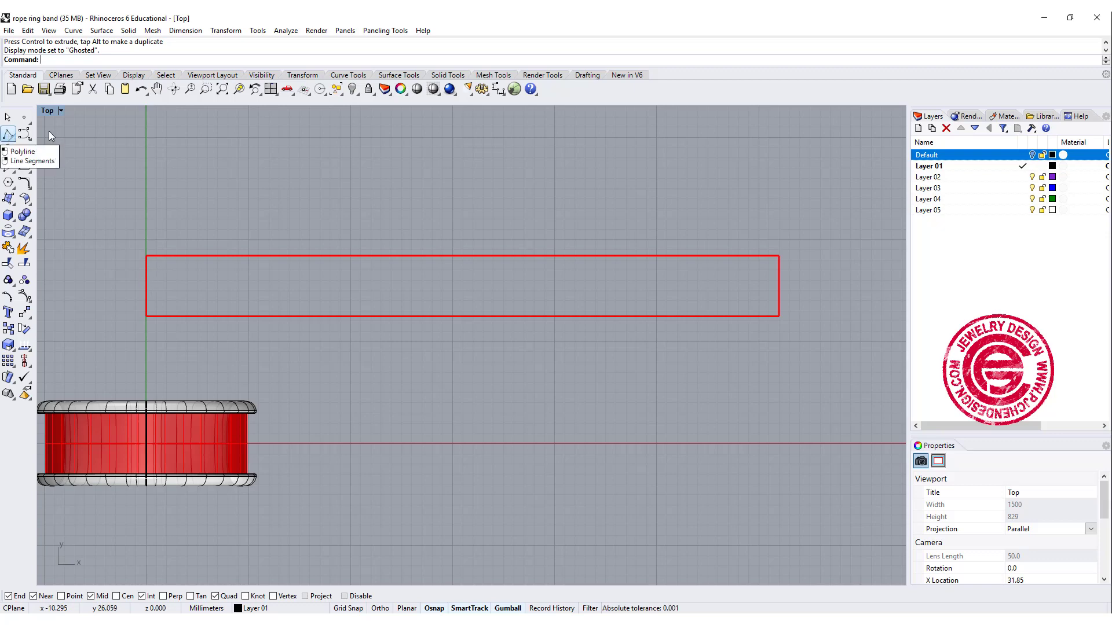
click(497, 88)
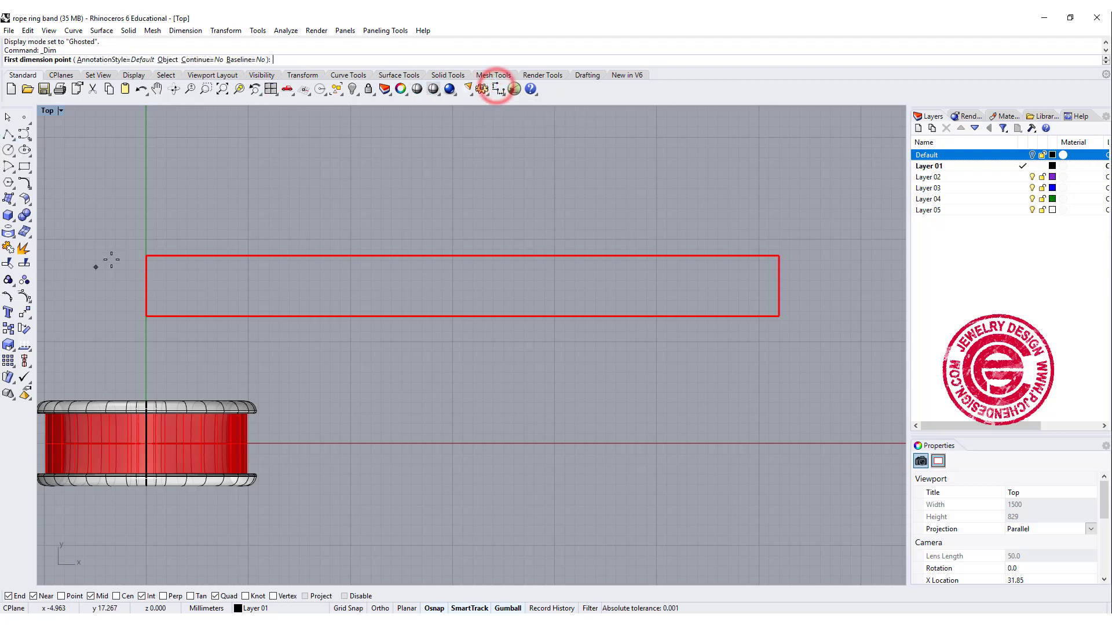
click(146, 314)
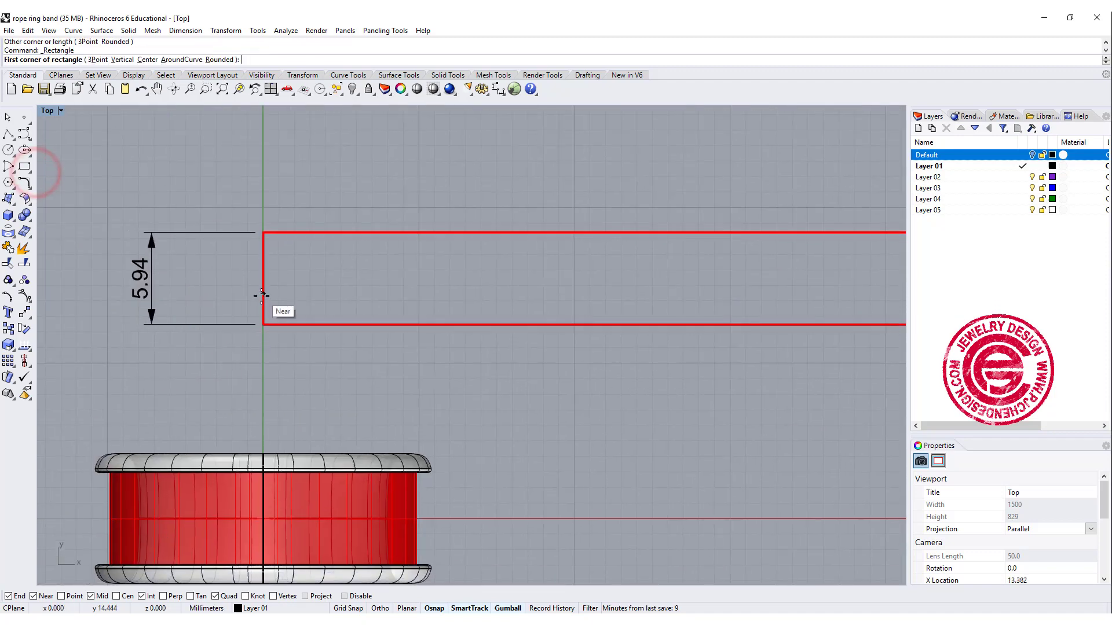
click(263, 297)
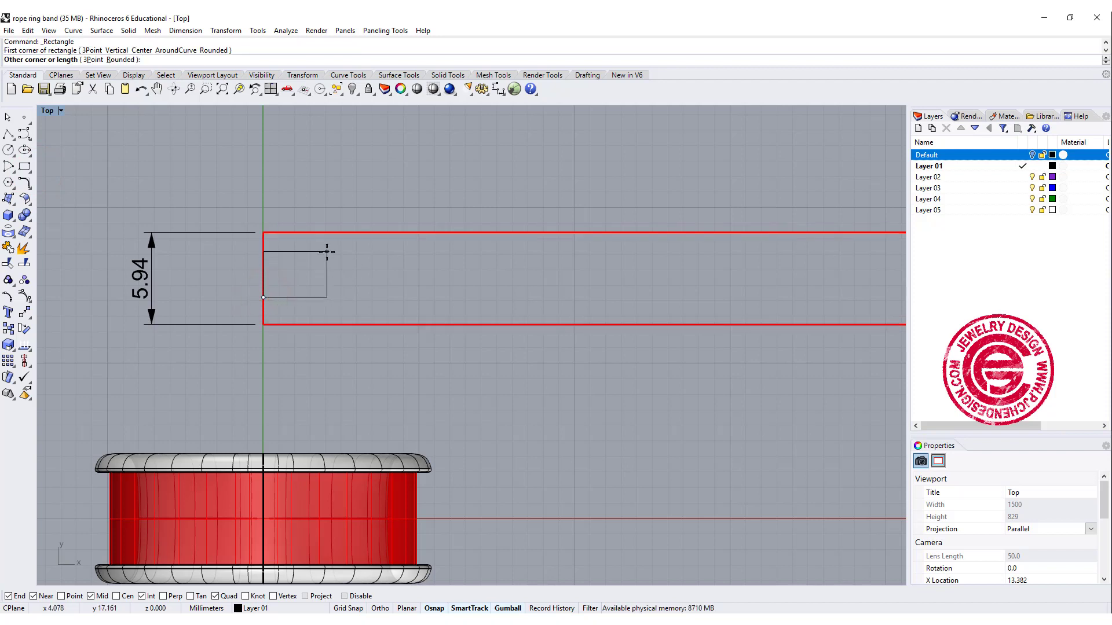
text(3)
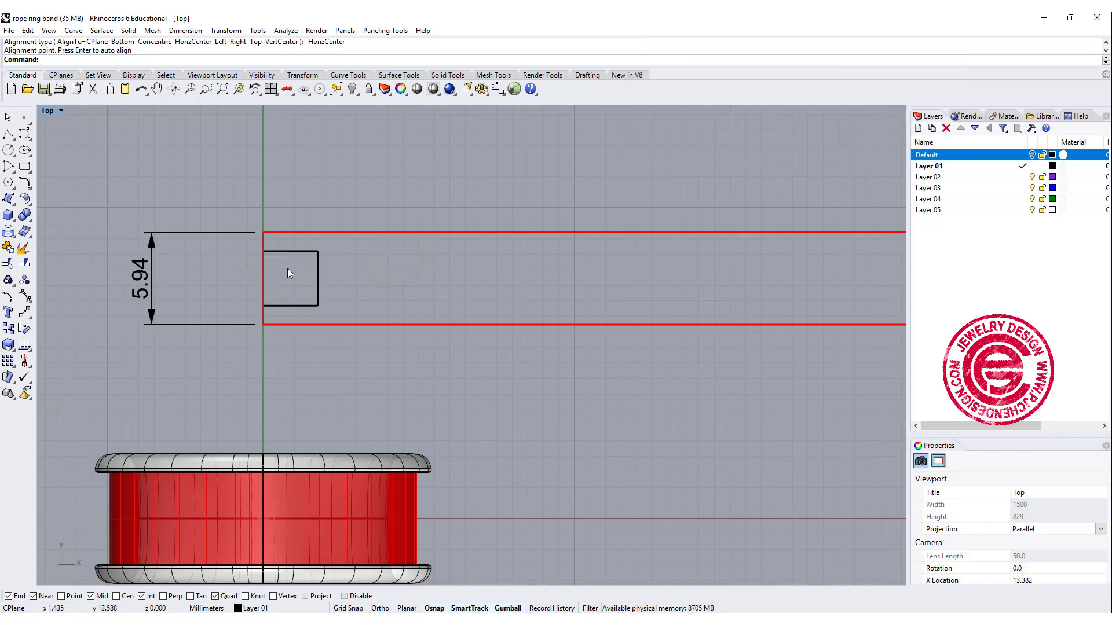
mouse_move(290, 250)
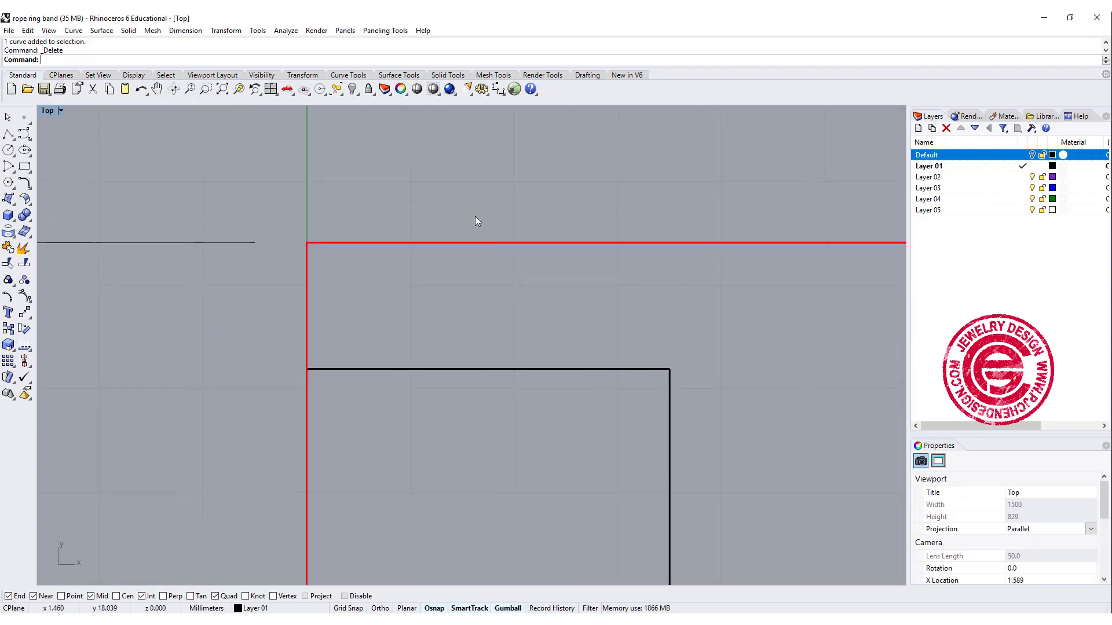
Dimension the 1.22 edge gap and draw a 1.22 square from the band corner.
click(305, 239)
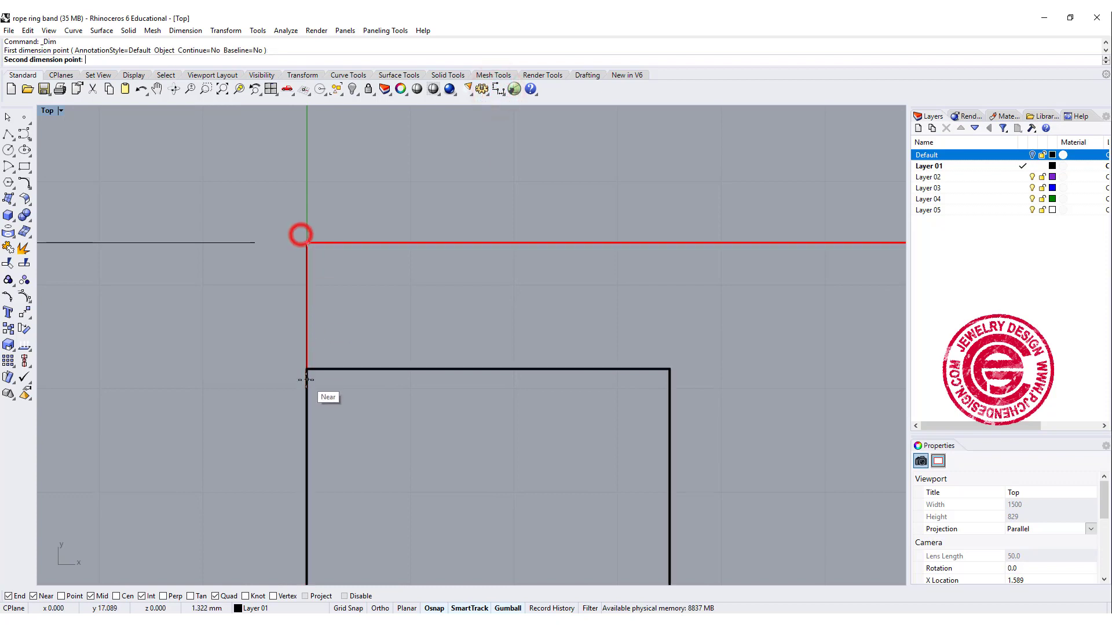
click(306, 377)
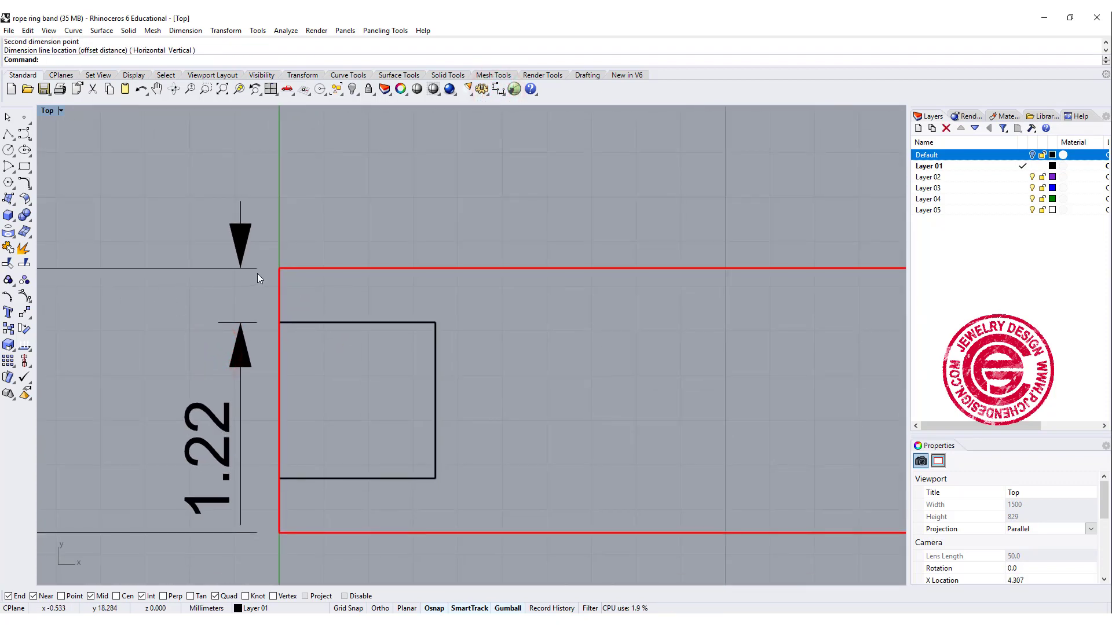
click(24, 166)
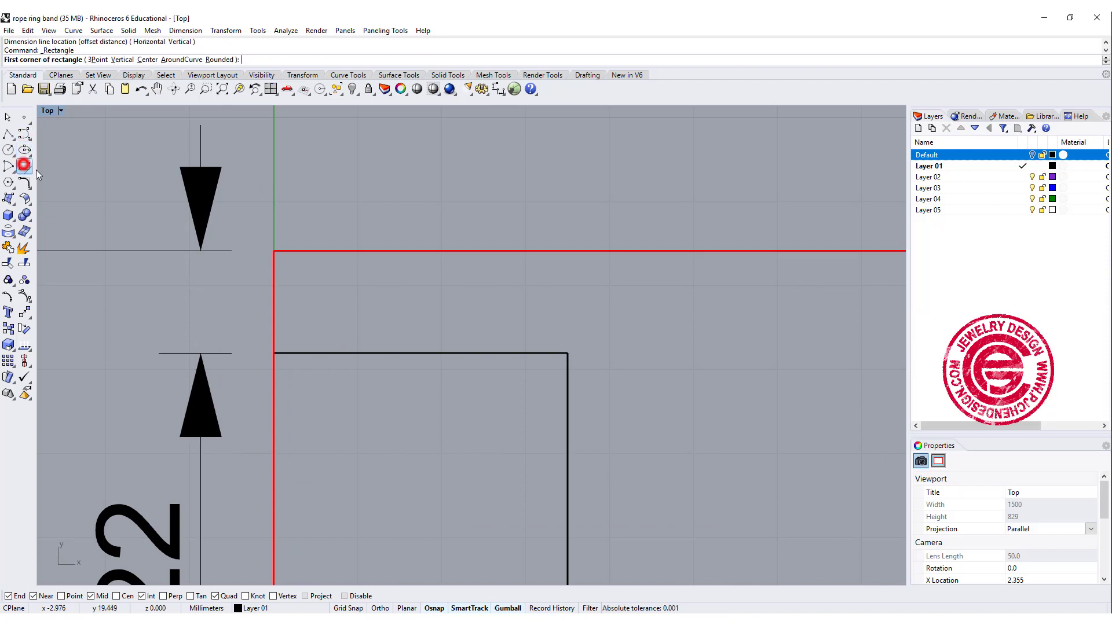
click(273, 353)
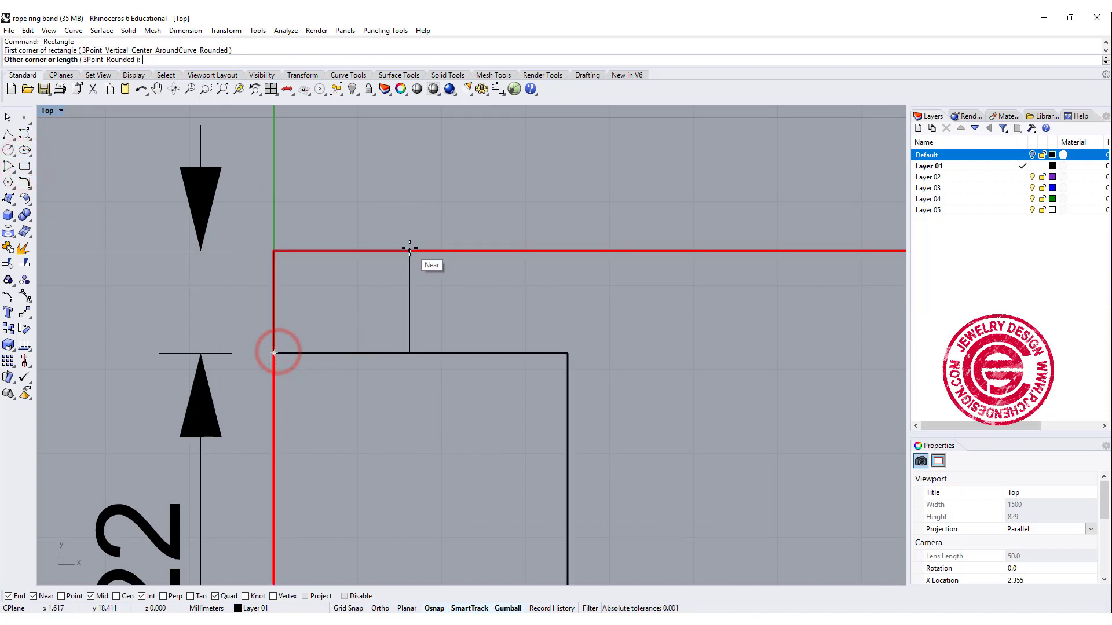
click(273, 354)
text(1.22)
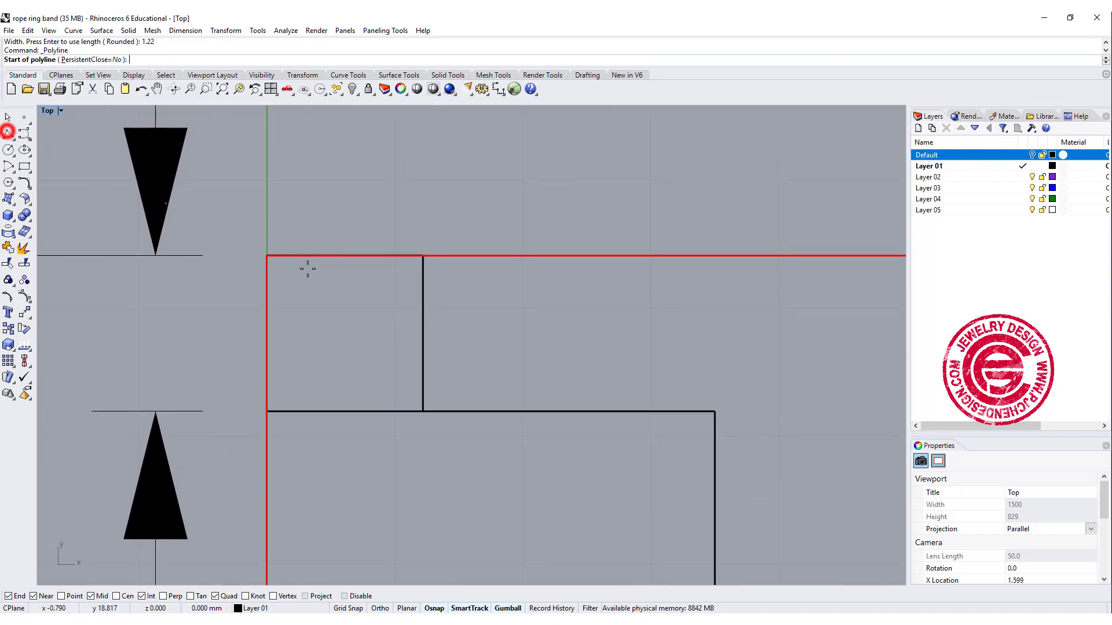
Draw a polyline diagonal across the small square.
click(267, 256)
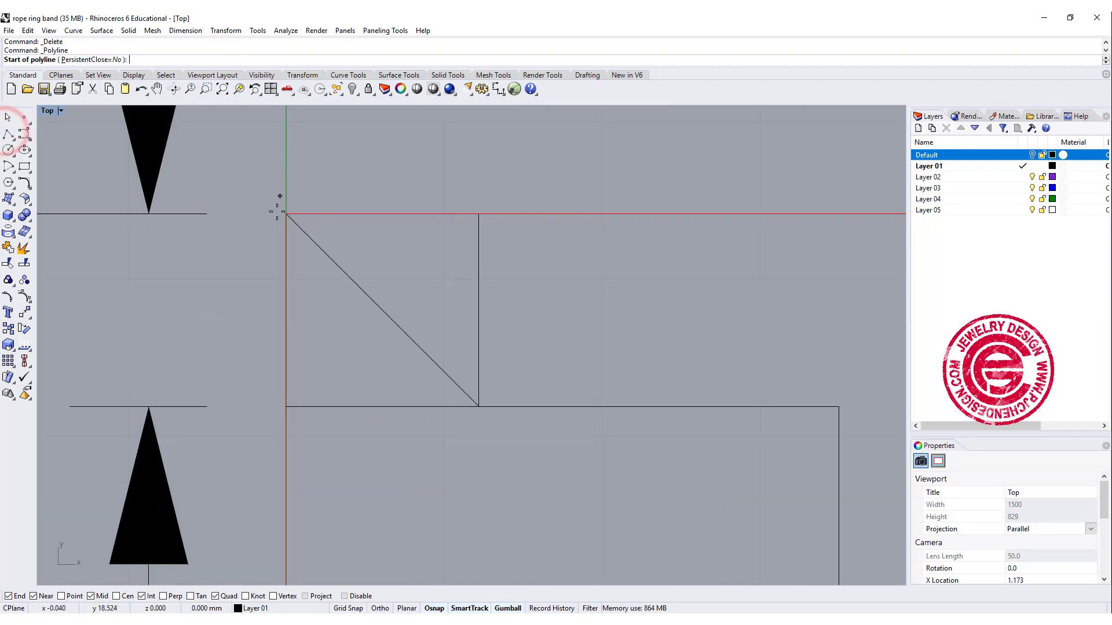
click(286, 216)
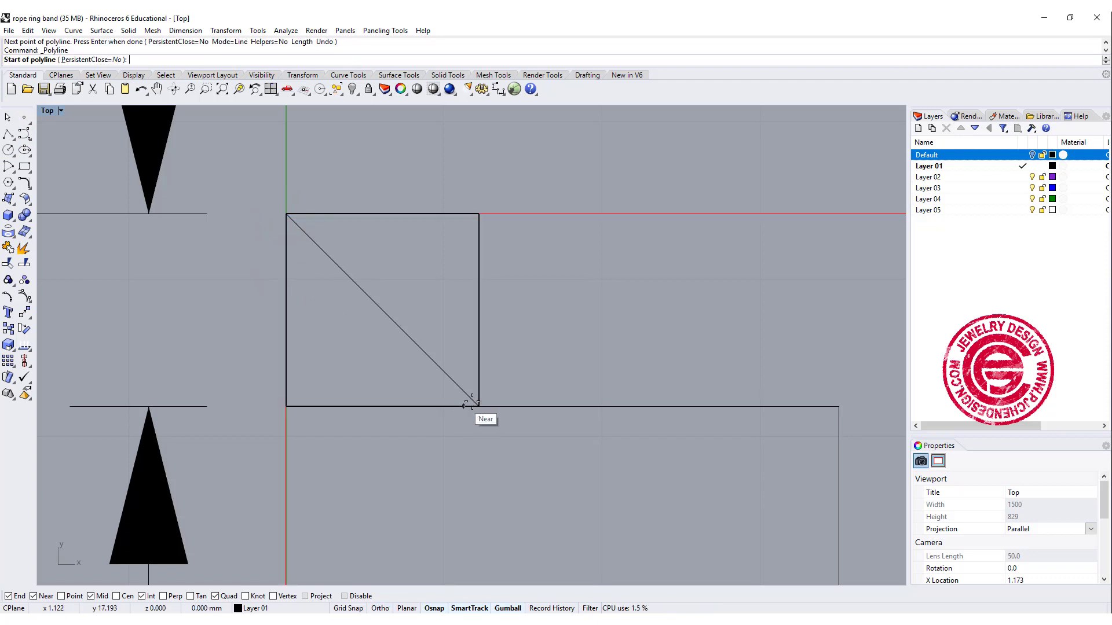
click(478, 405)
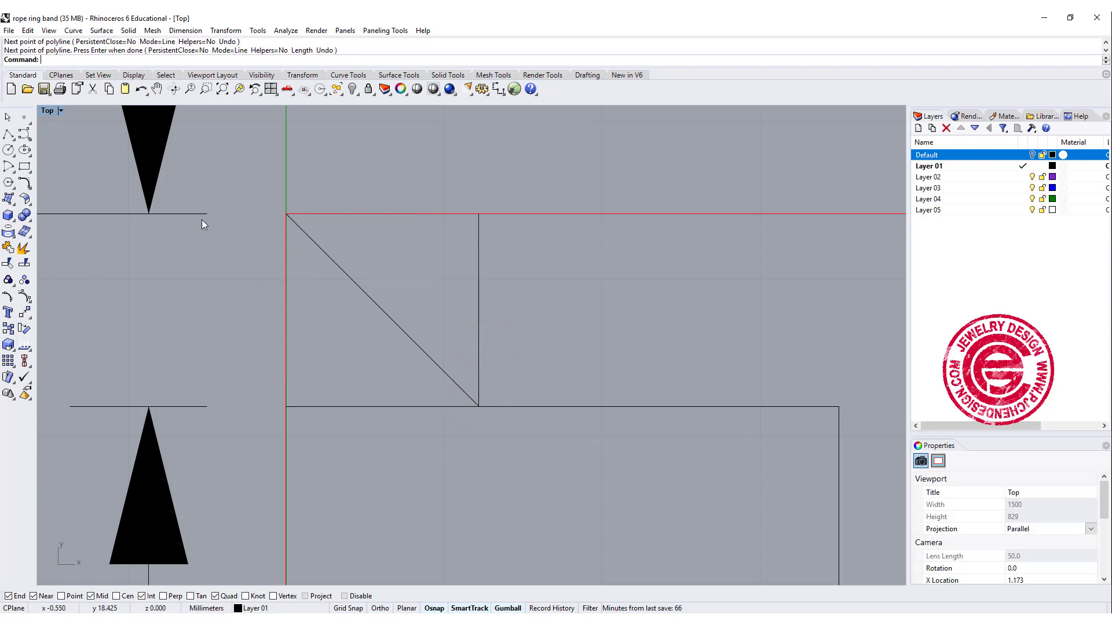
mouse_move(61, 140)
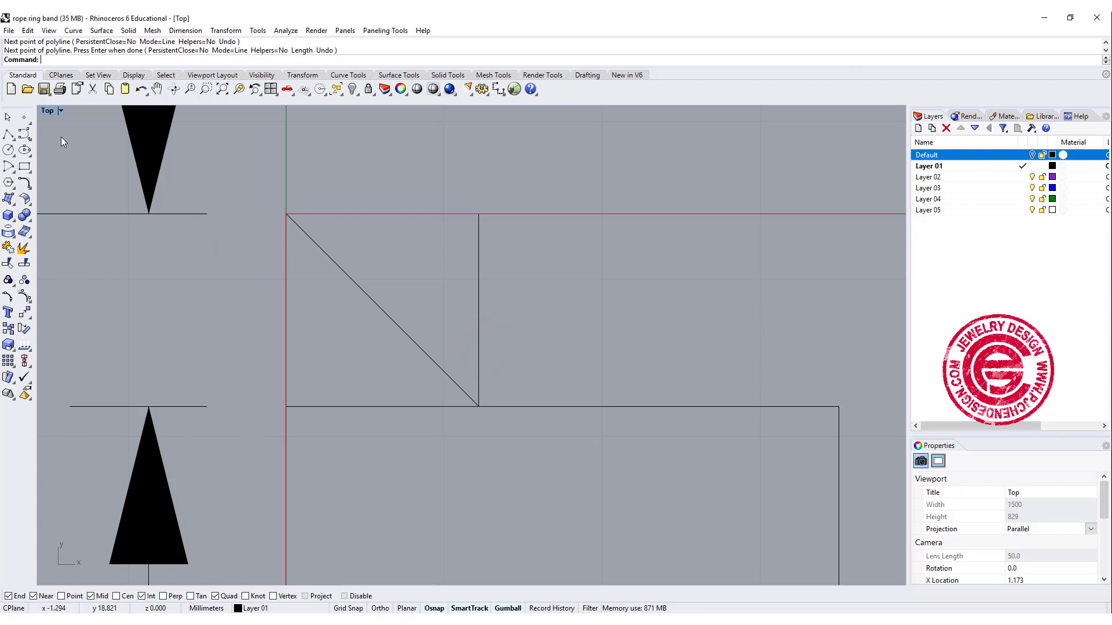
Draw an arched curve in the square and rotate-copy it about the diagonal into a leaf outline.
click(23, 129)
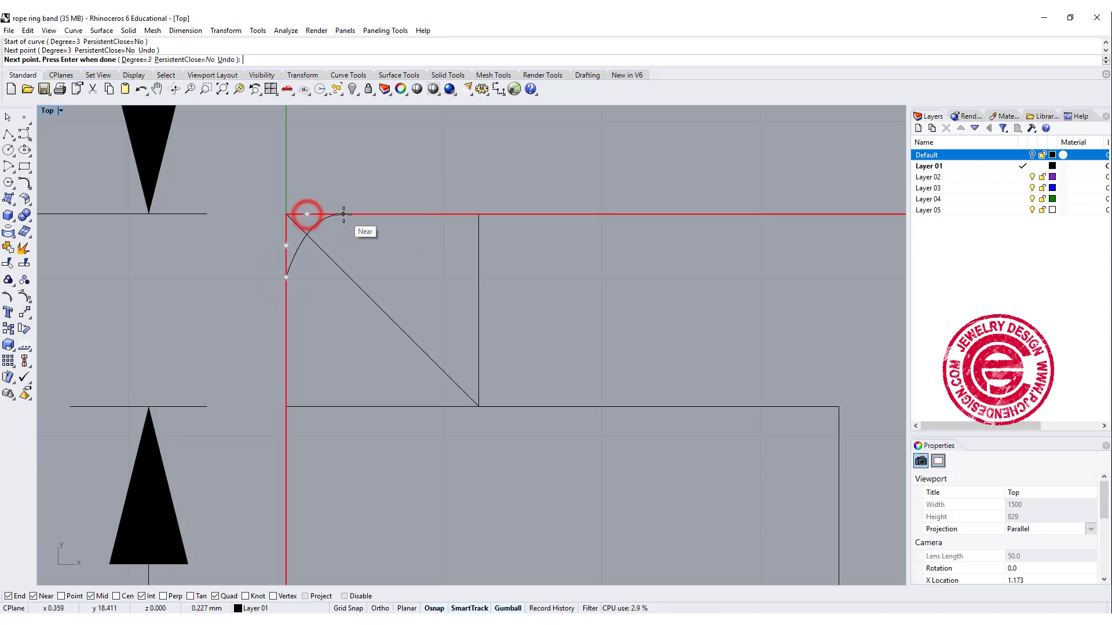
click(400, 218)
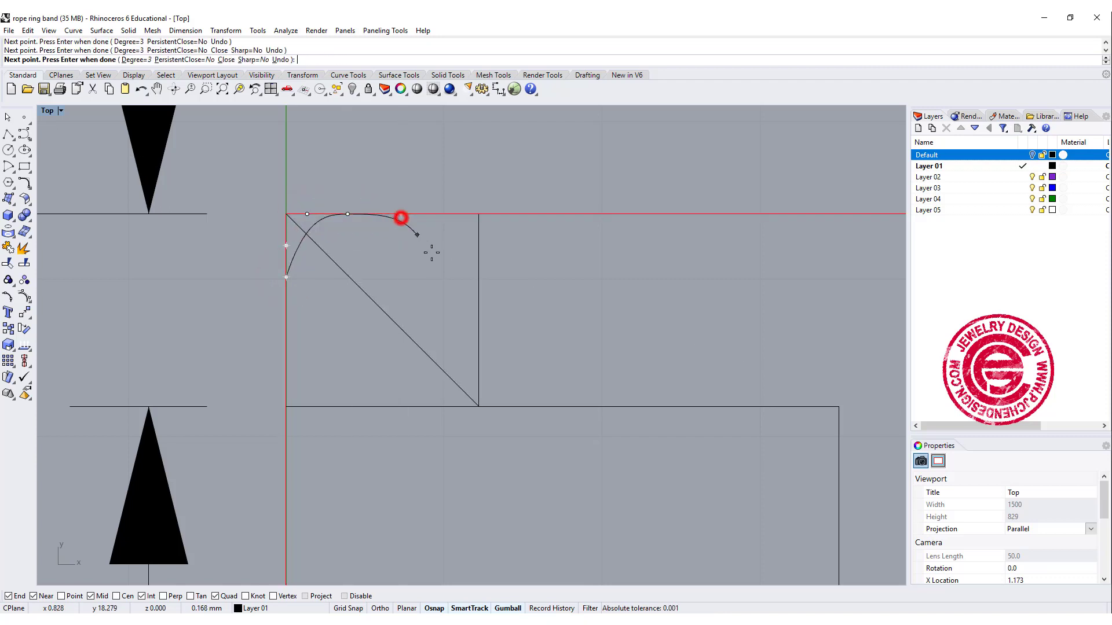
click(478, 339)
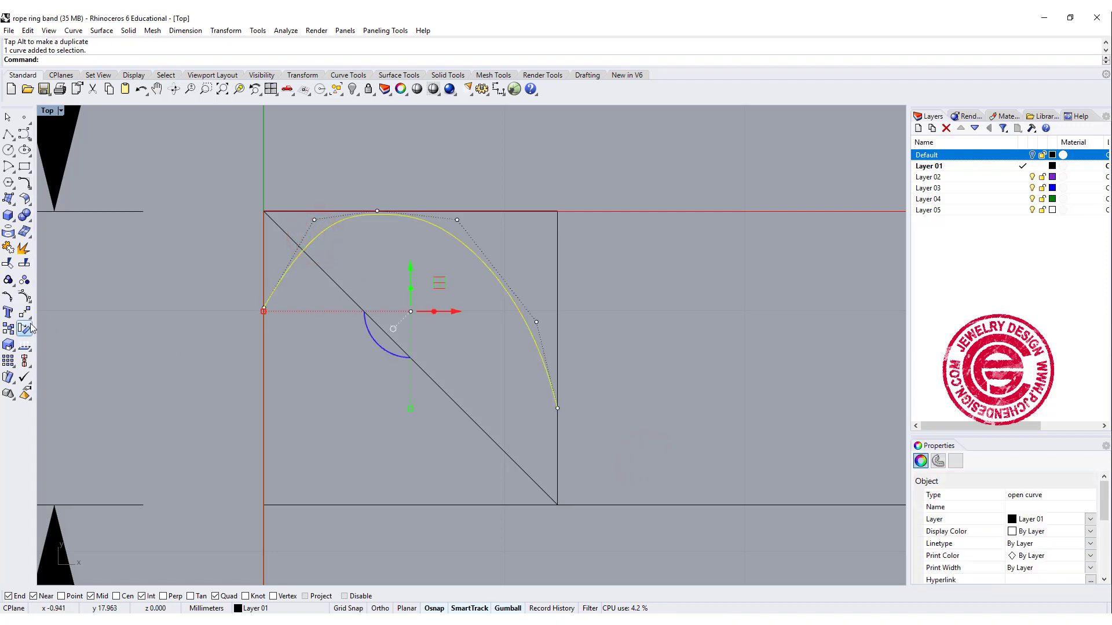
click(23, 327)
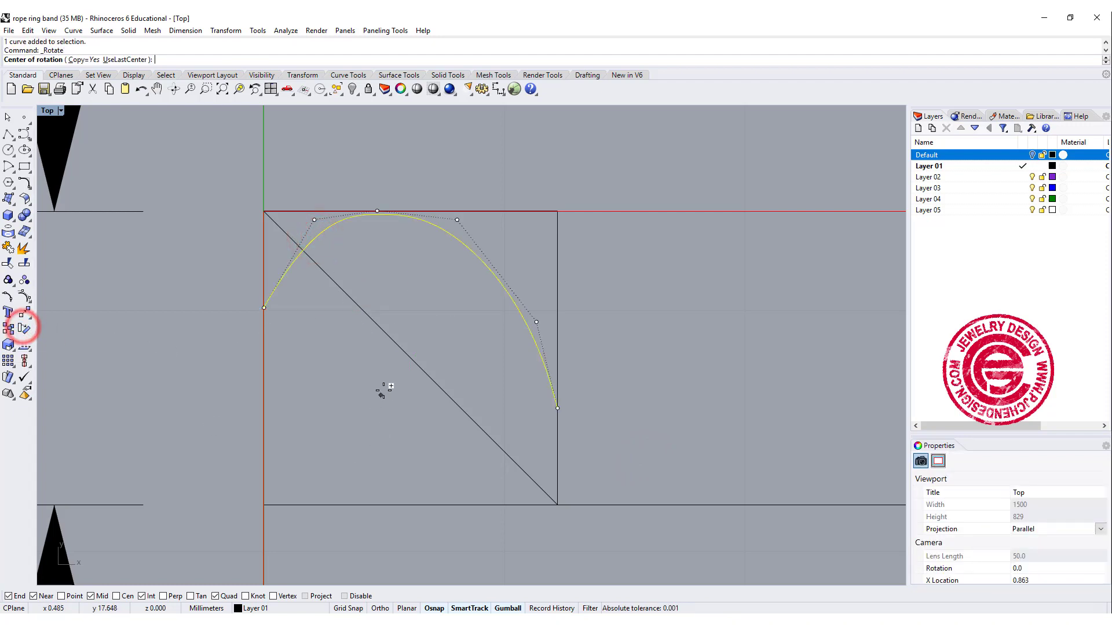
click(411, 358)
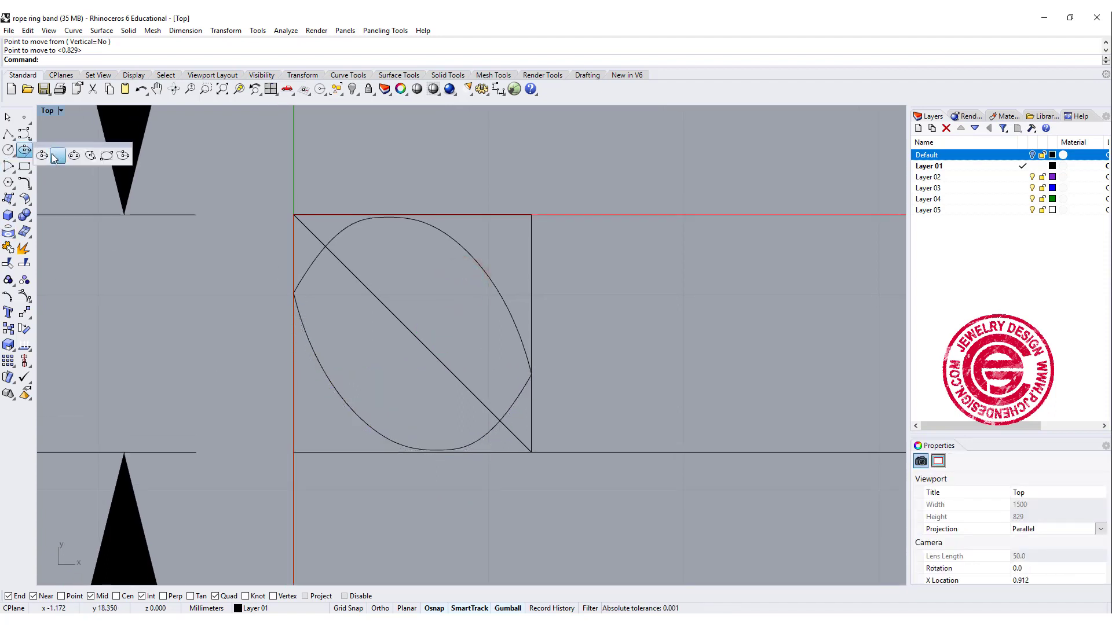
Draw a diameter ellipse across the leaf outline with its second axis set in the Right view.
click(56, 152)
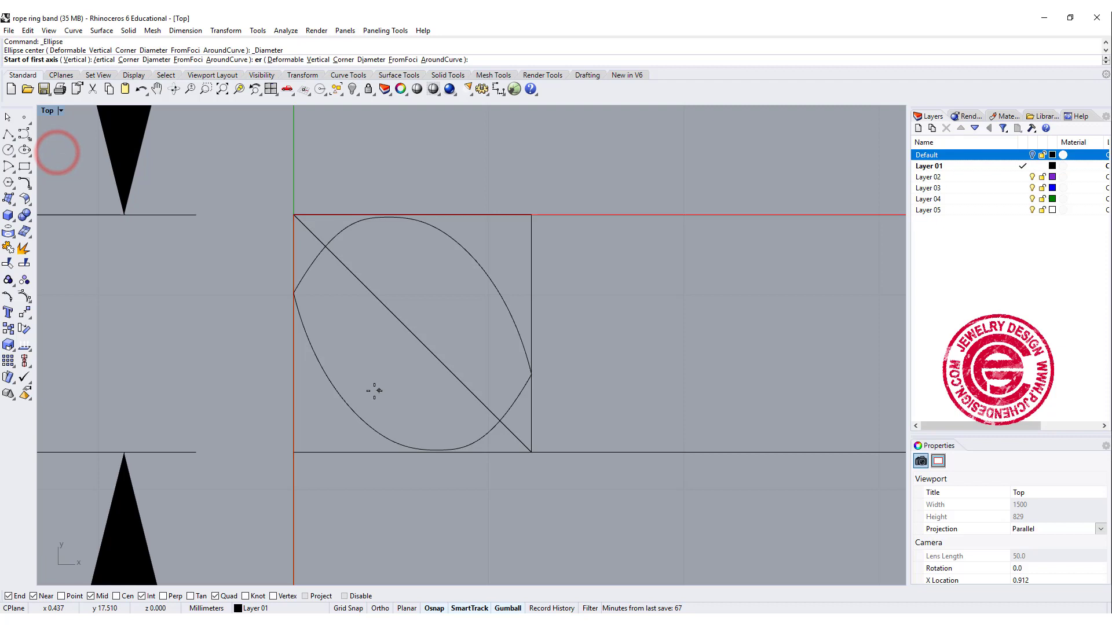
click(341, 396)
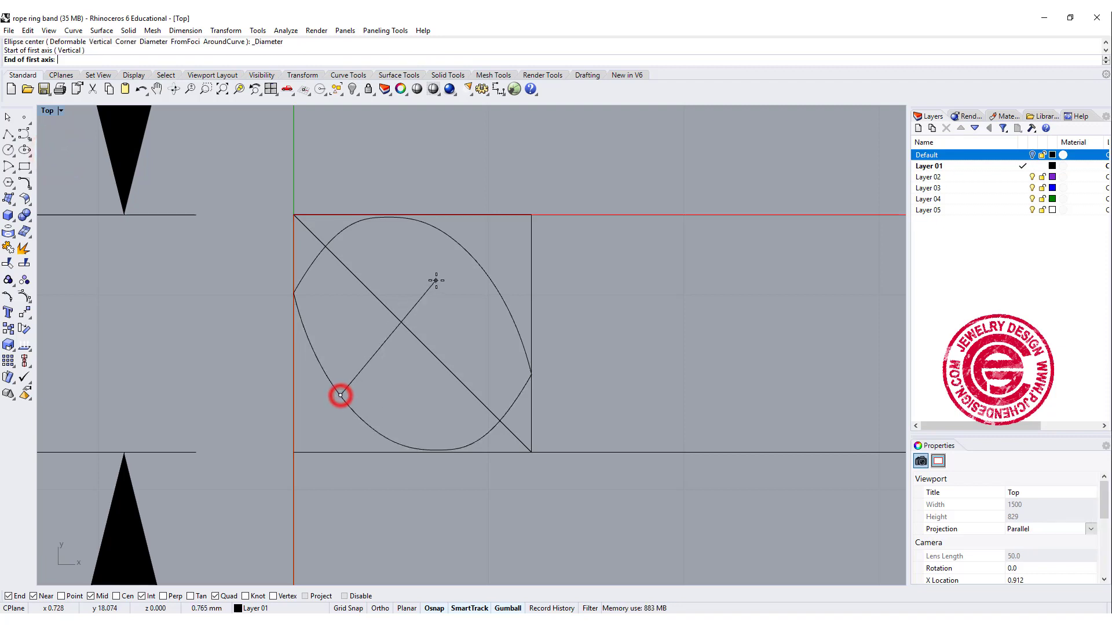
click(341, 395)
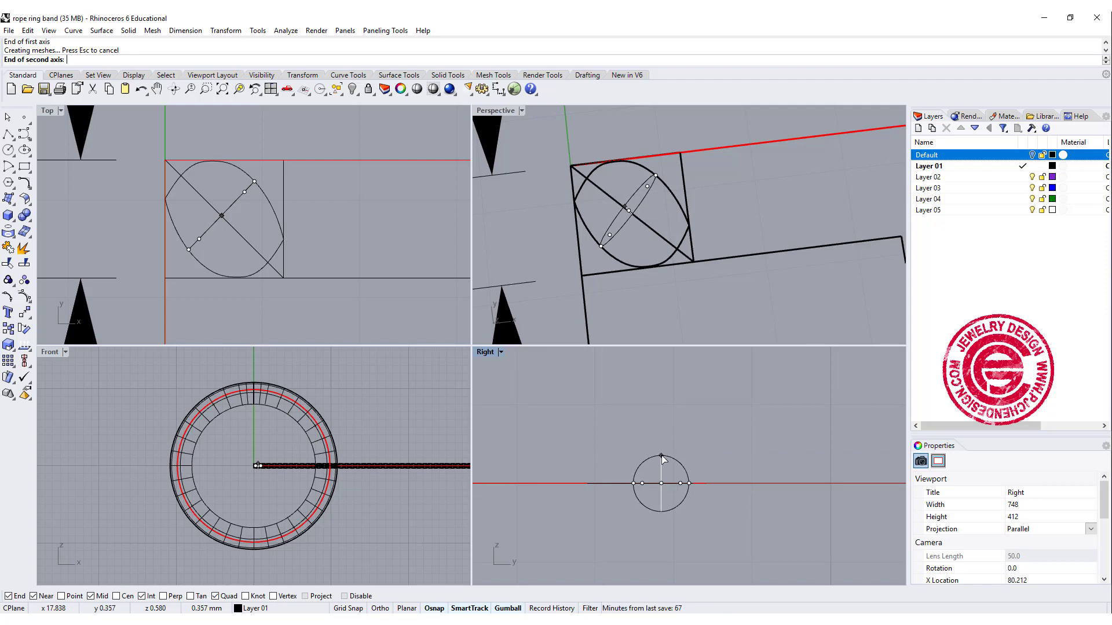
click(661, 454)
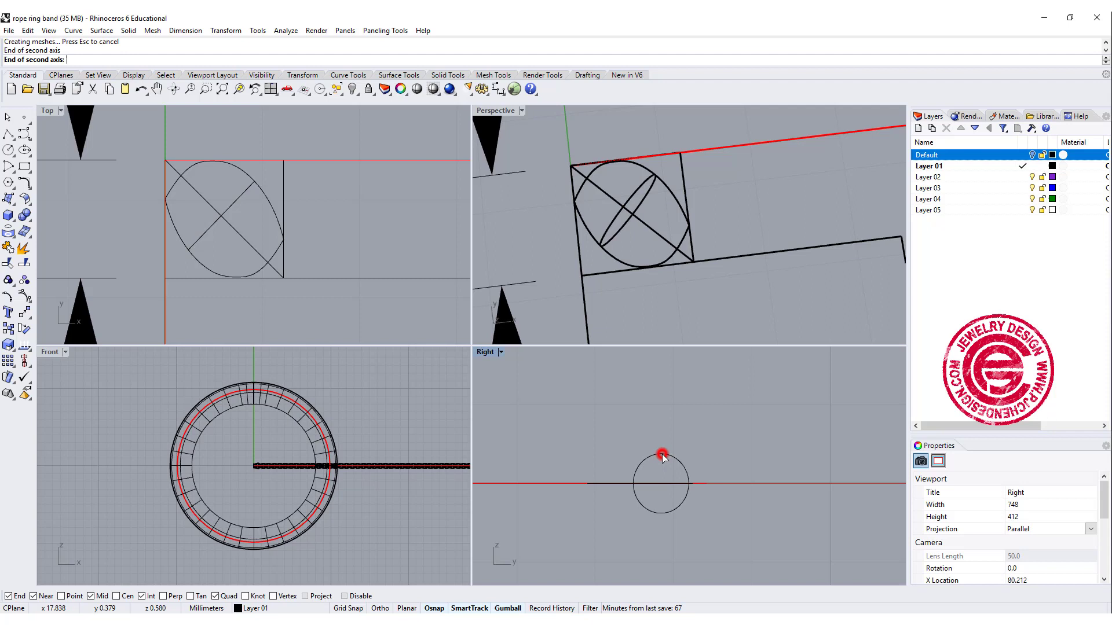
click(661, 454)
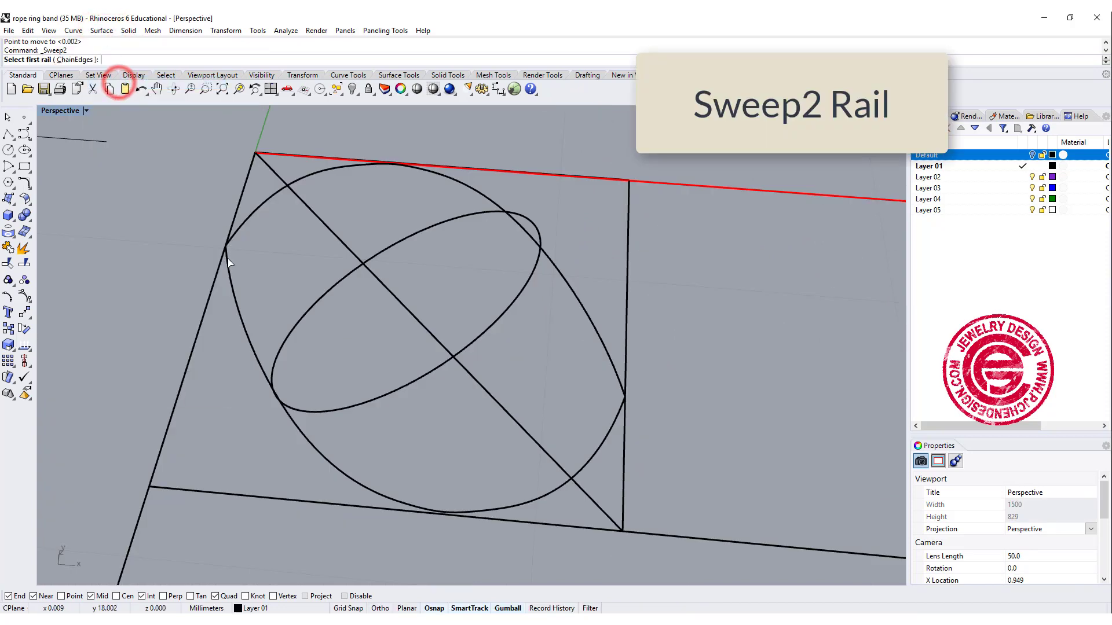
Sweep2 the bead surface from the two leaf rails, the tip points and the ellipse section.
click(454, 182)
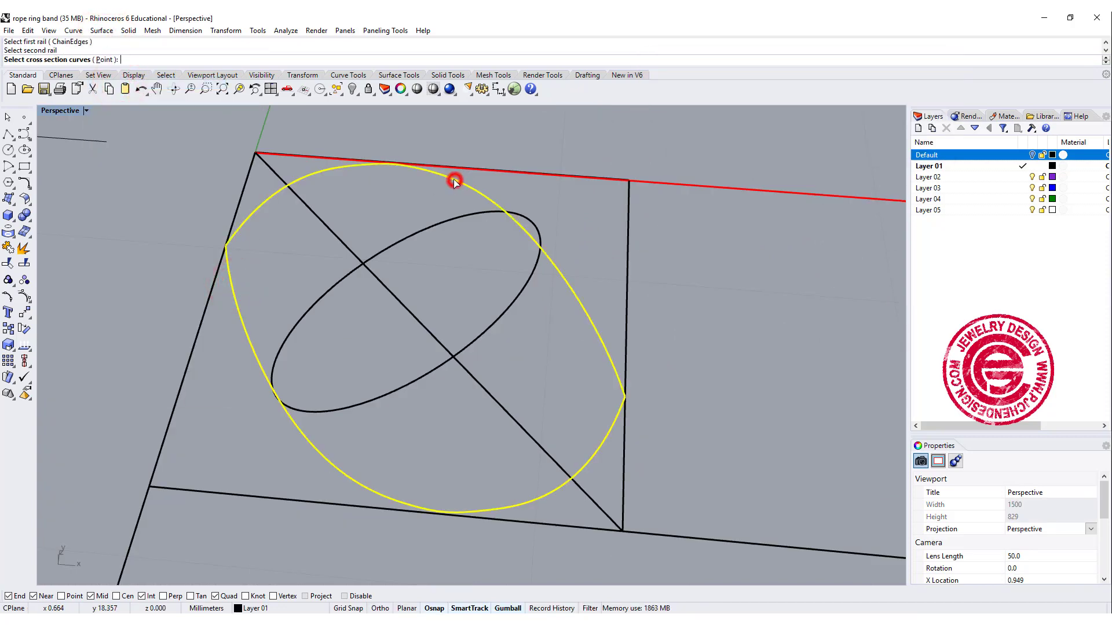
click(456, 181)
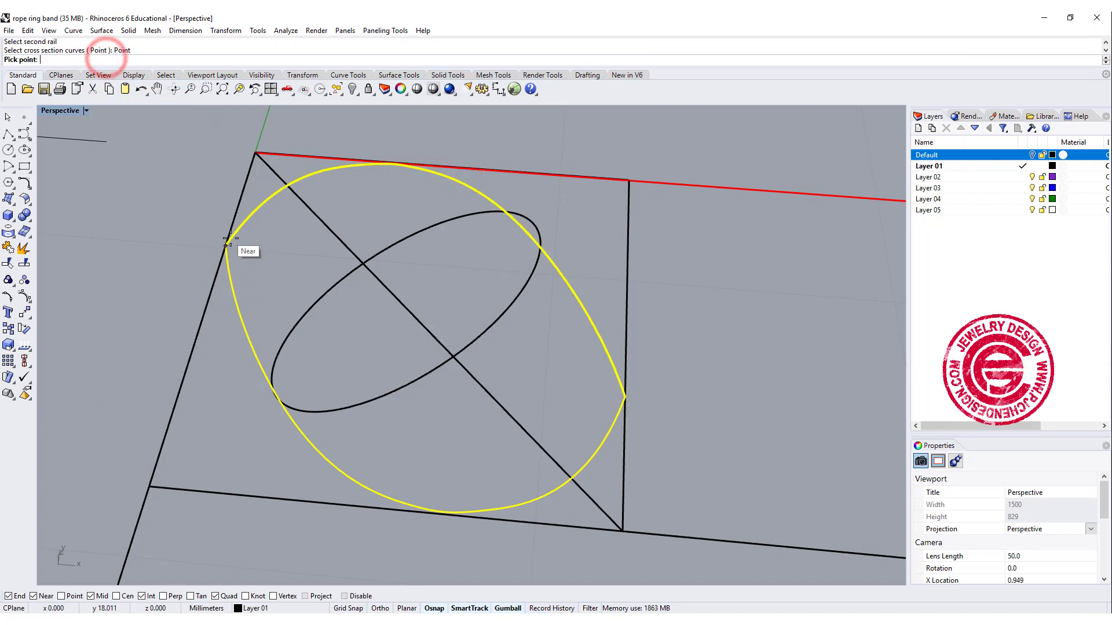
click(230, 238)
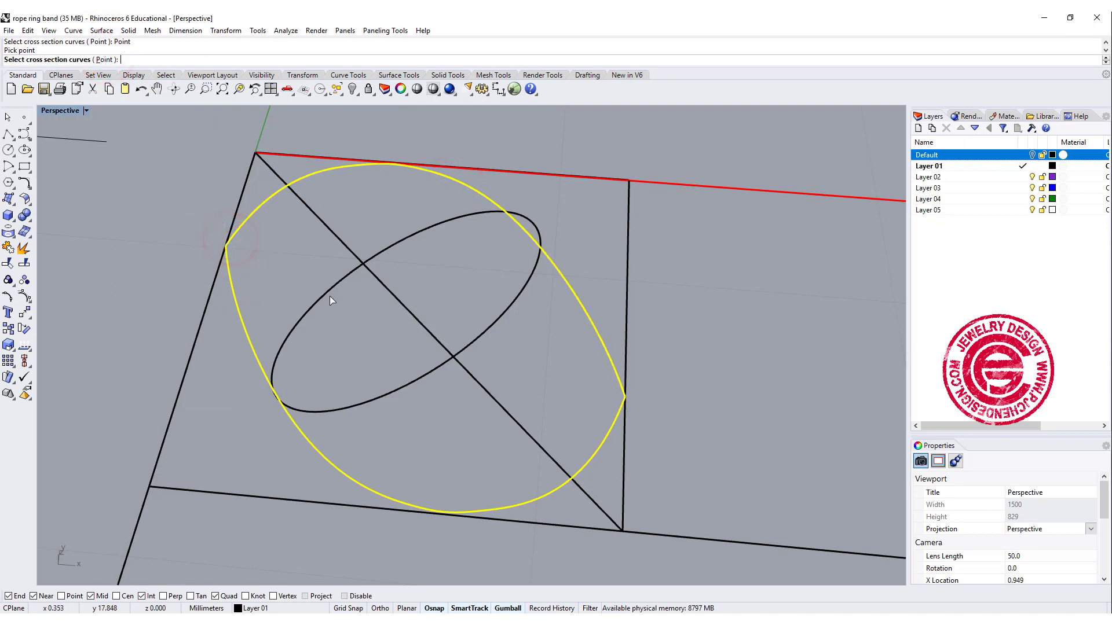
click(226, 246)
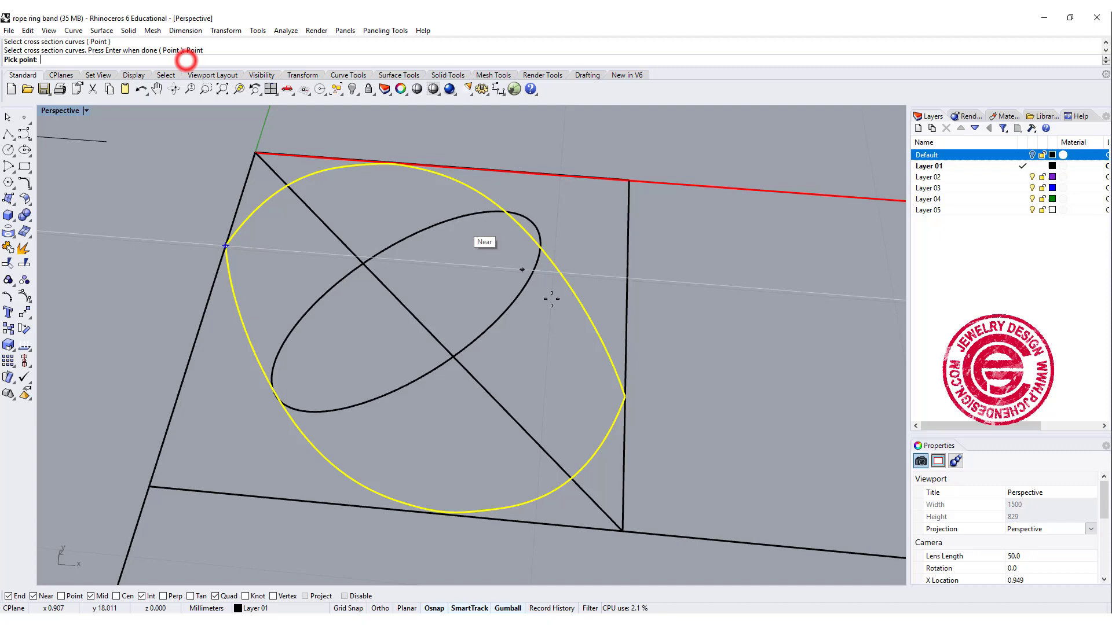
click(623, 395)
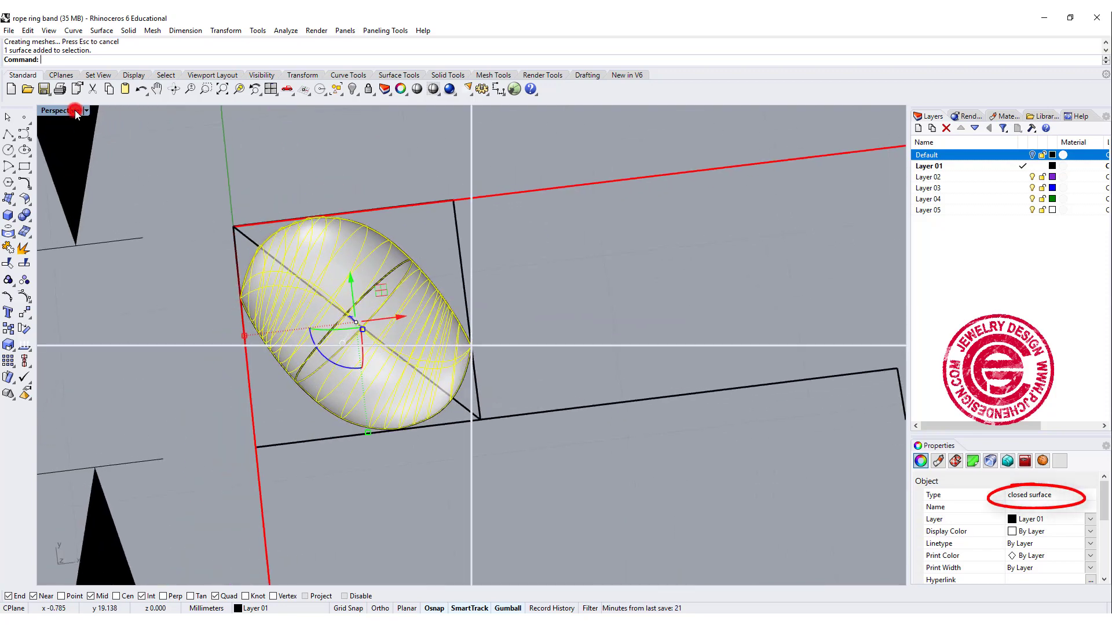
Select the ellipsoid segment, maximize the Top view and undo the last action.
click(59, 89)
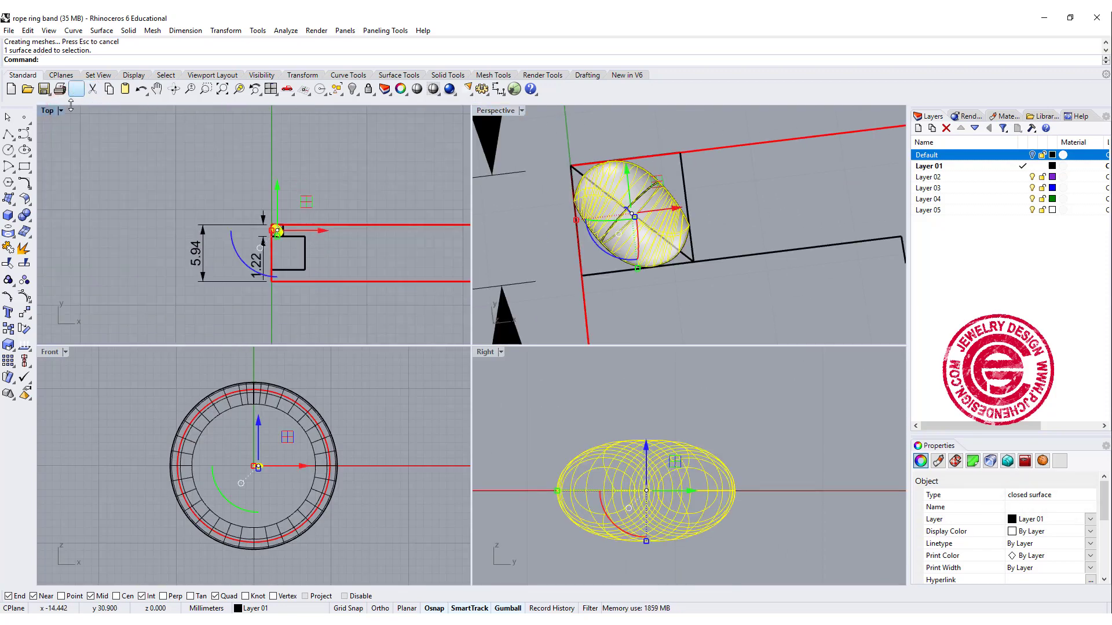
double_click(47, 111)
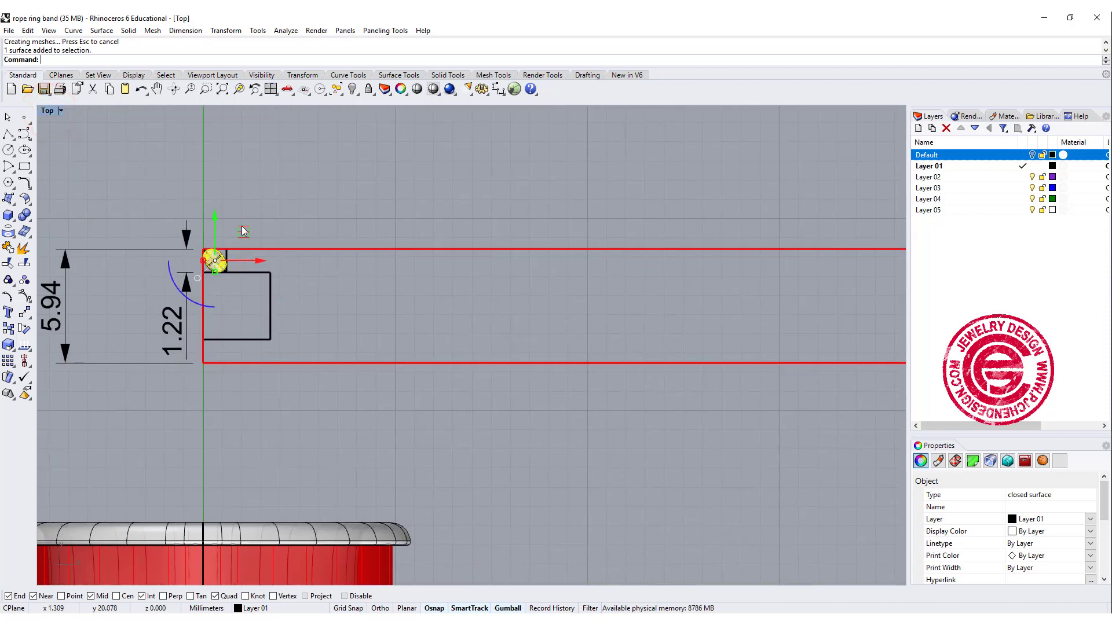
key(ctrl+z)
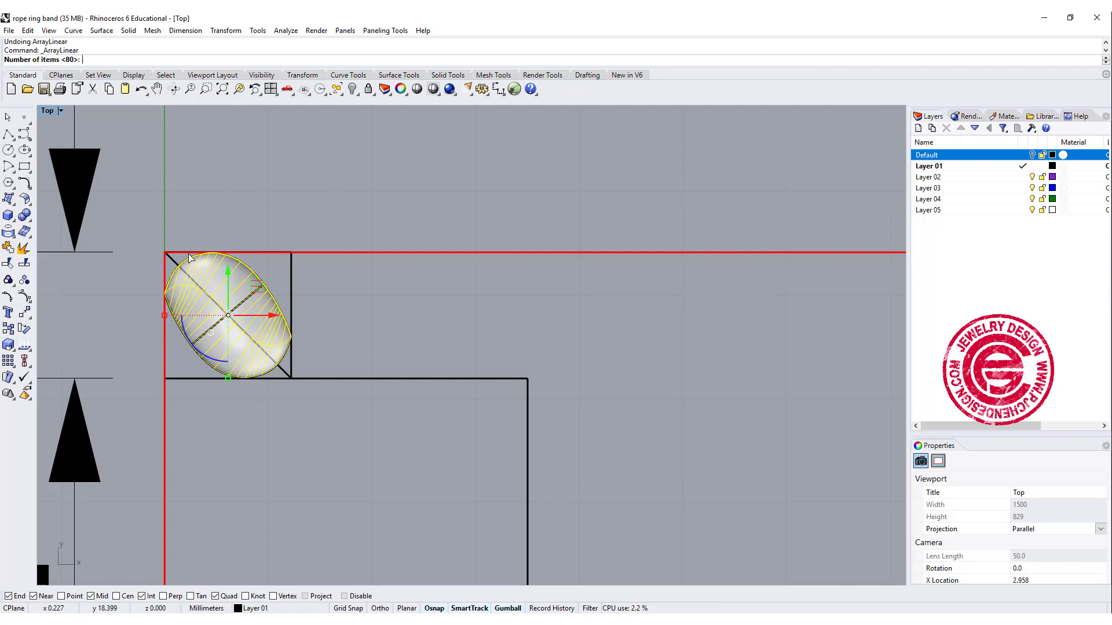
Array the ellipsoid linearly with 100 items starting from the band corner.
text(100)
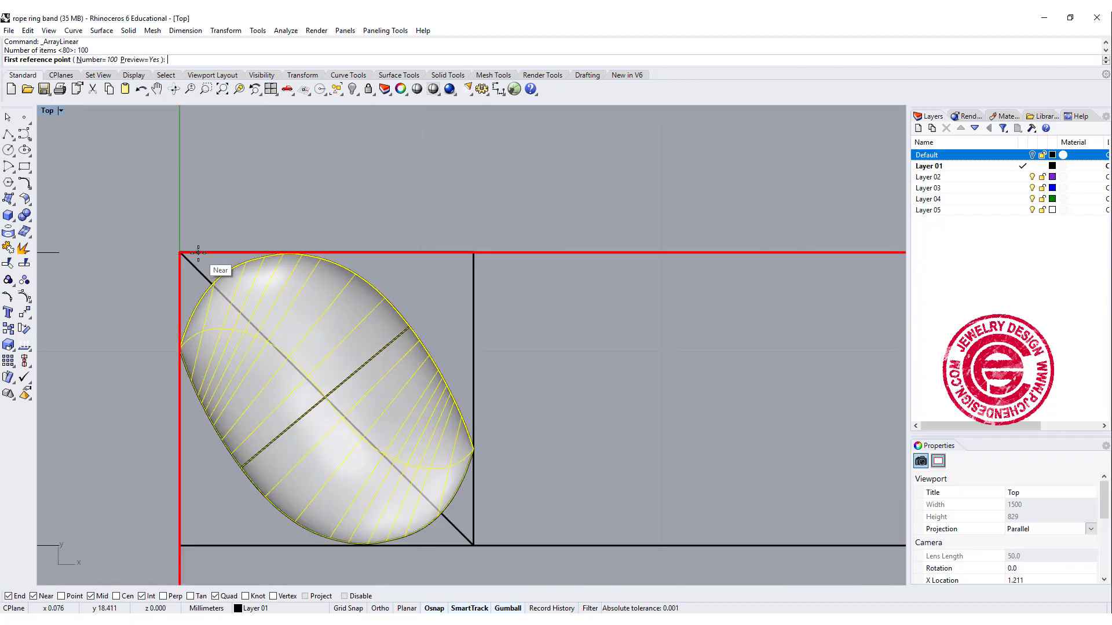
click(198, 253)
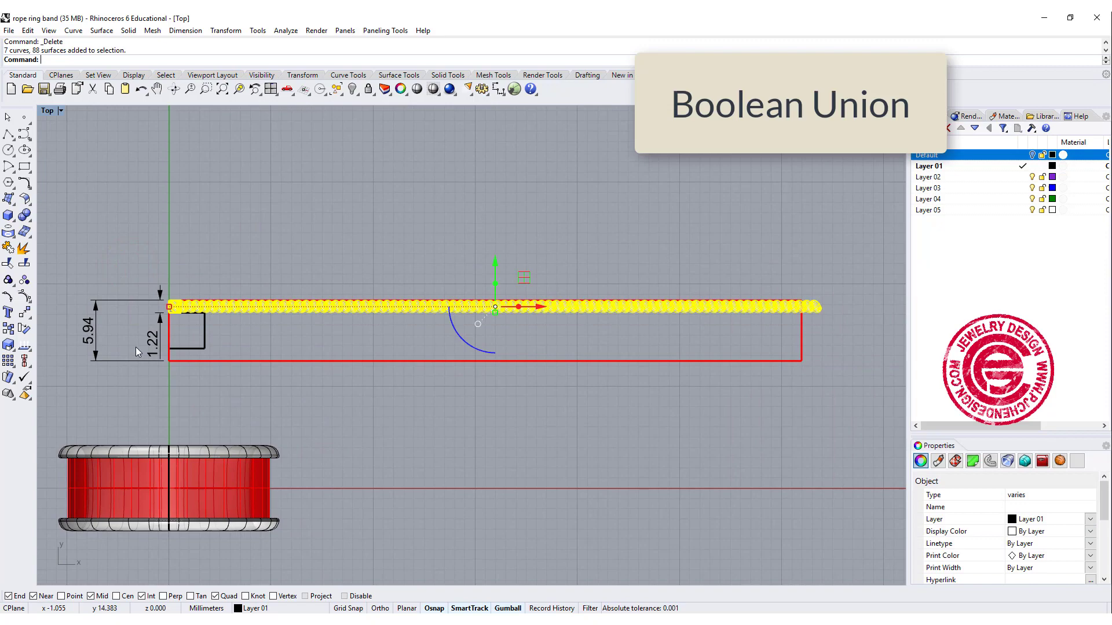
mouse_move(8, 217)
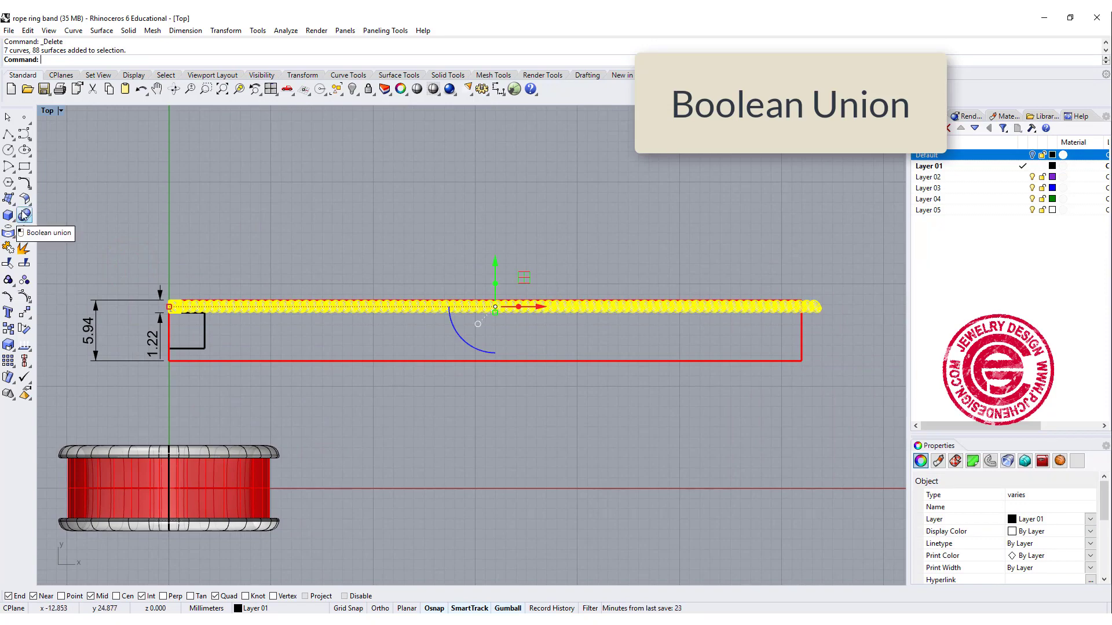
Boolean-union all ellipsoid copies into one closed rope and move it so a bead junction meets the band end.
click(9, 216)
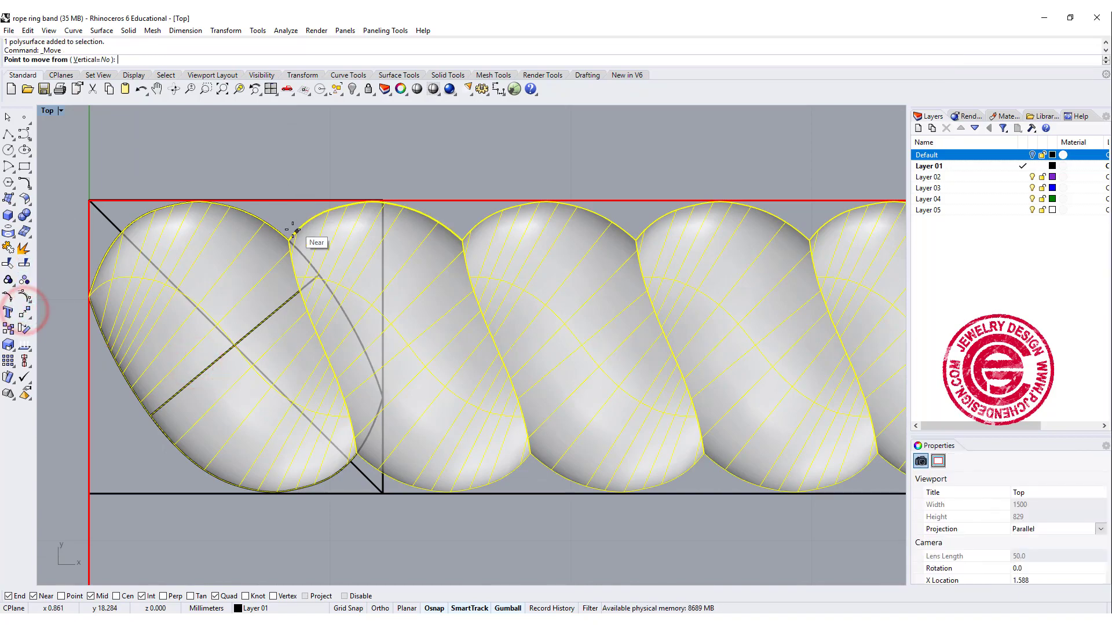
click(289, 233)
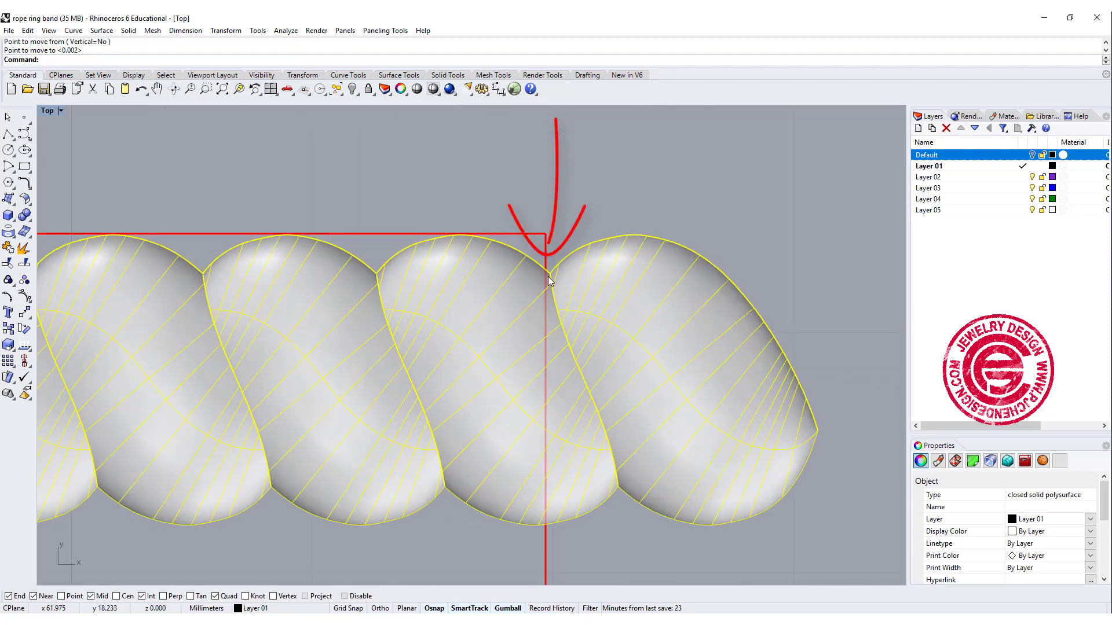
mouse_move(554, 276)
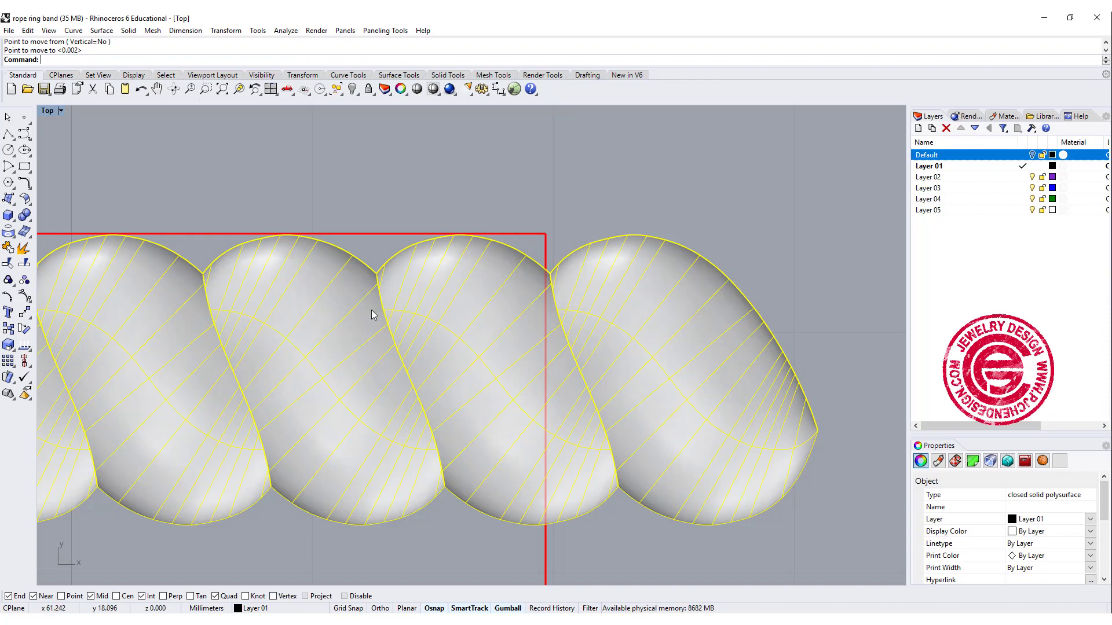
mouse_move(510, 296)
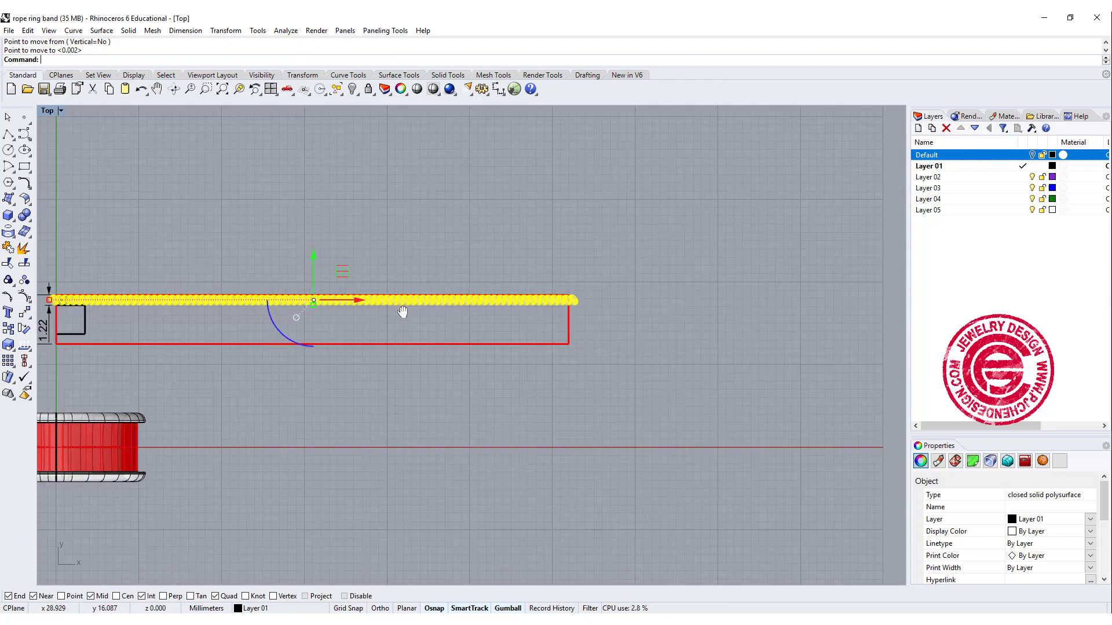
key(ctrl+z)
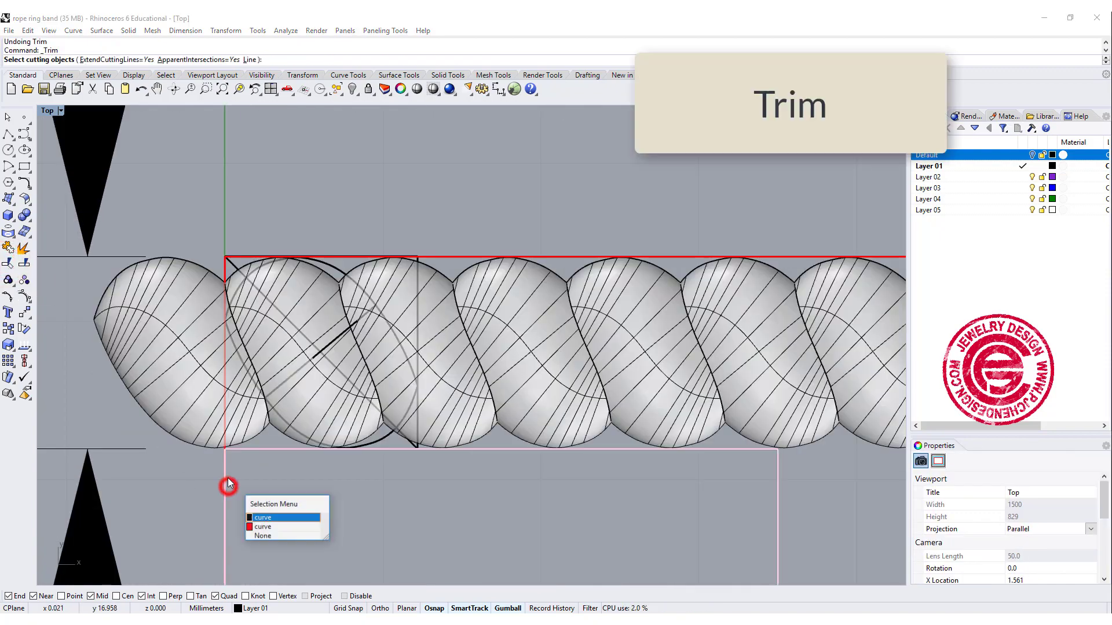
Trim the rope's left overhang with the band outline, then draw a vertical cutting polyline at its right end.
click(263, 516)
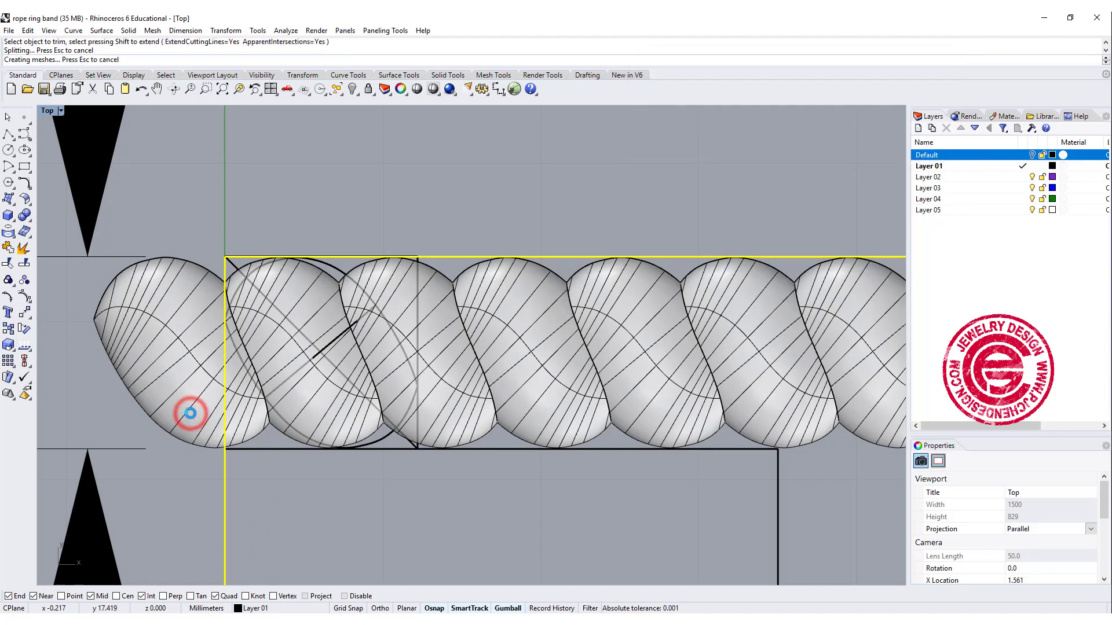
click(190, 413)
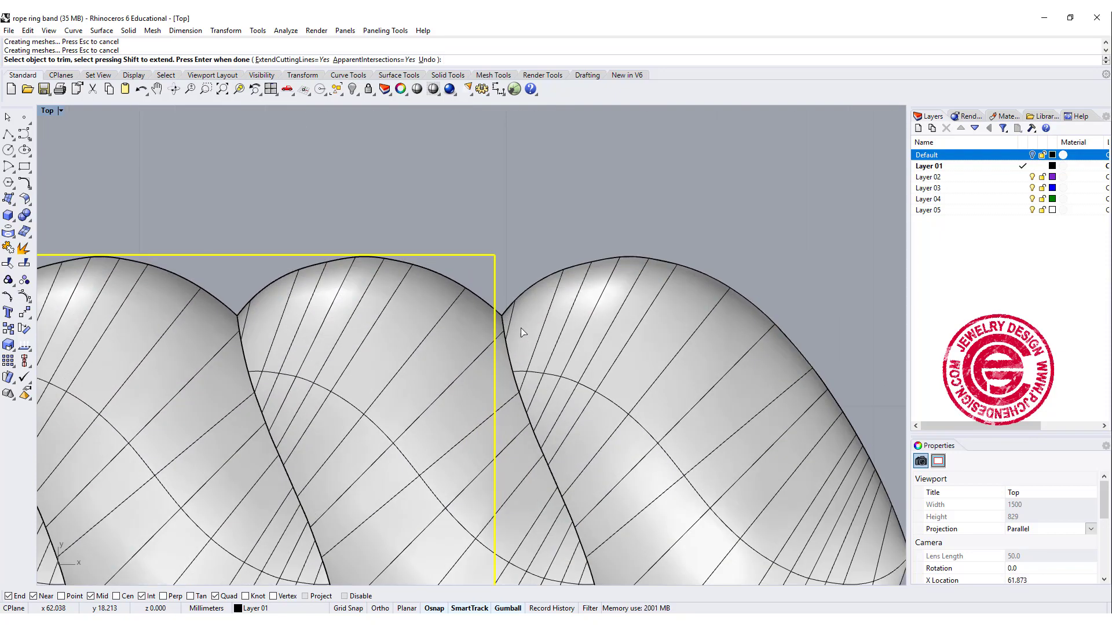
mouse_move(523, 379)
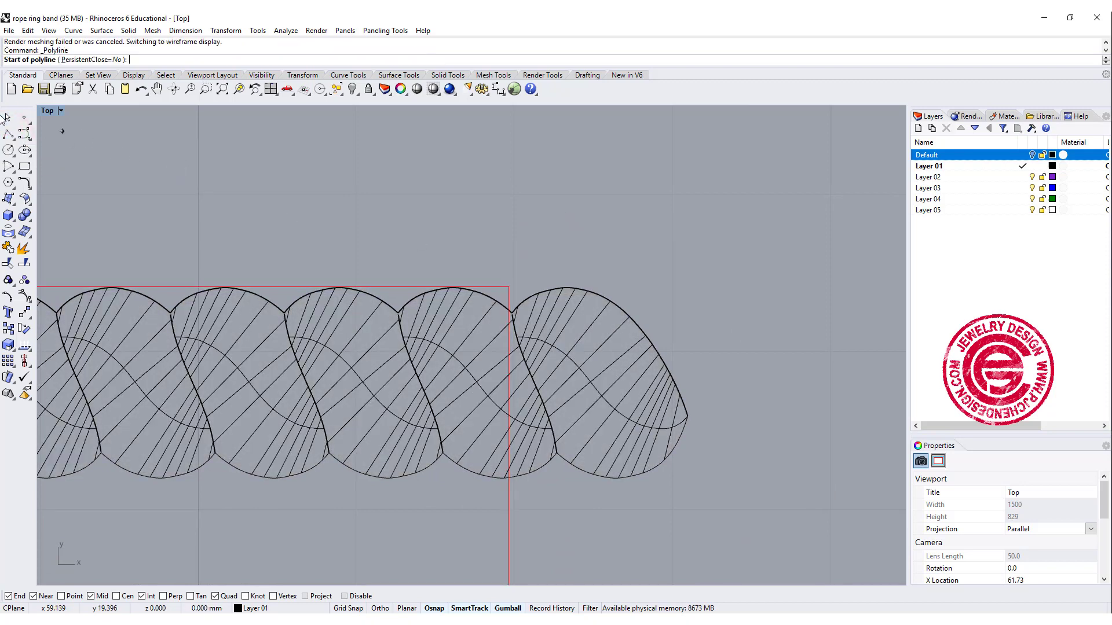
mouse_move(510, 312)
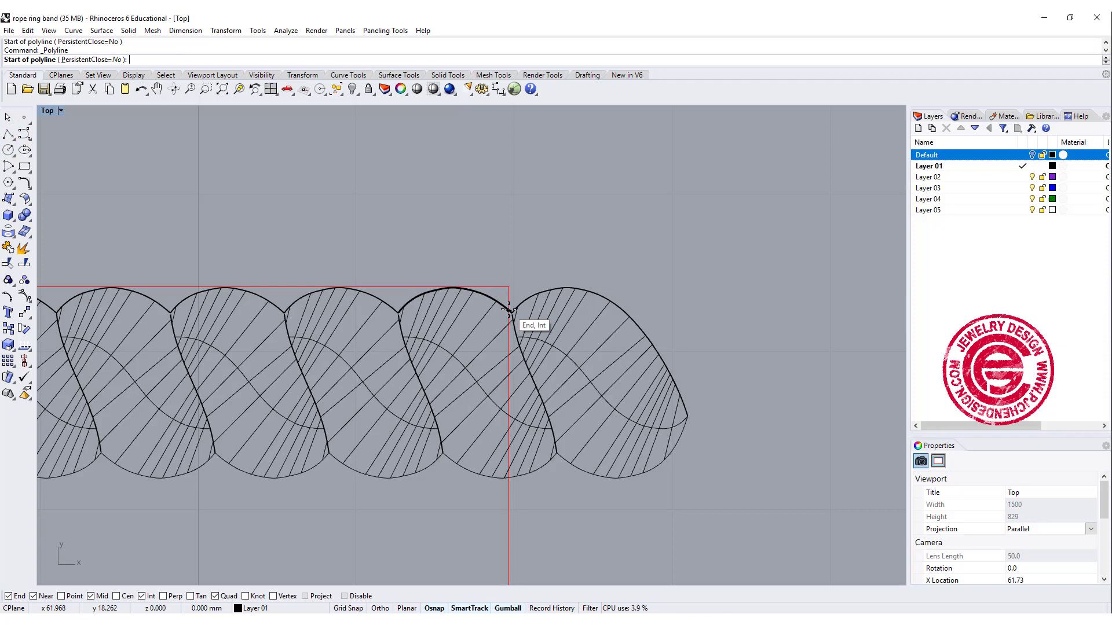
click(510, 315)
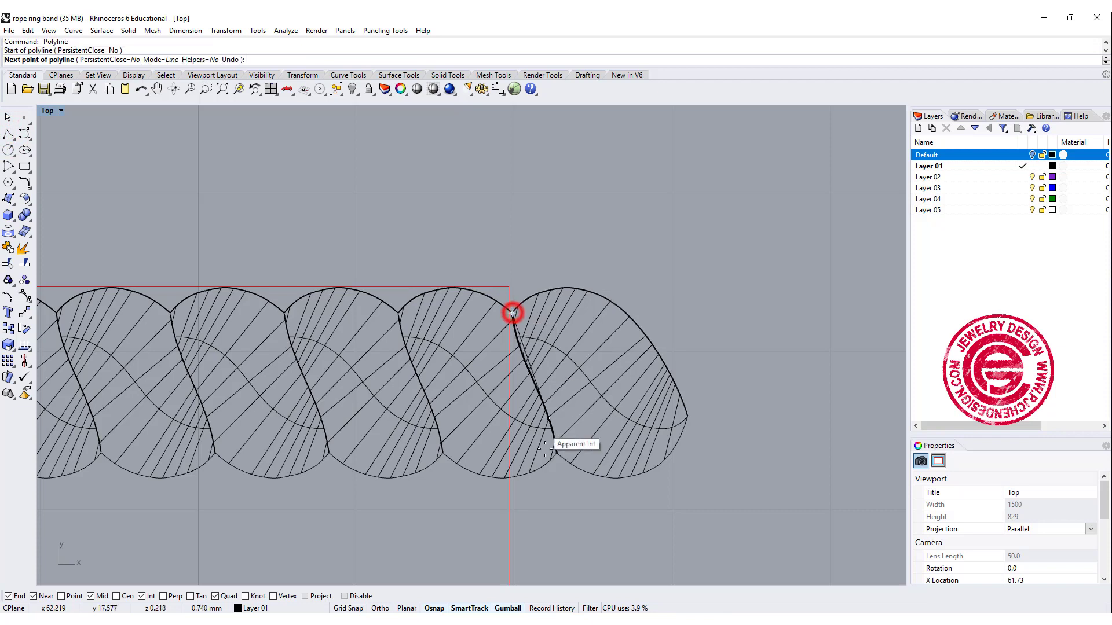
mouse_move(512, 526)
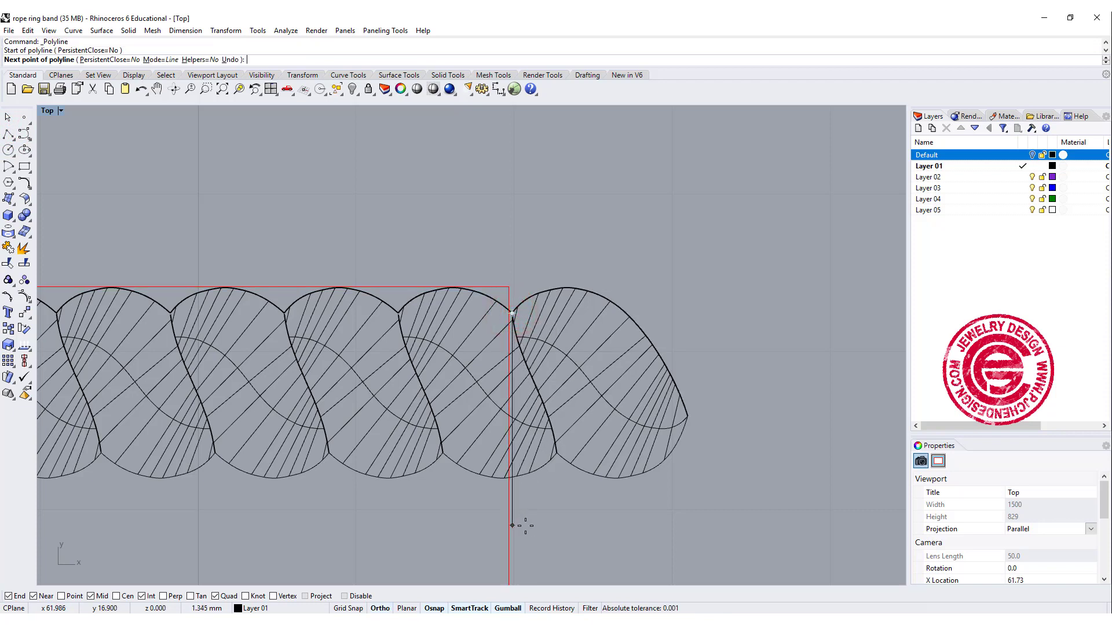
click(512, 498)
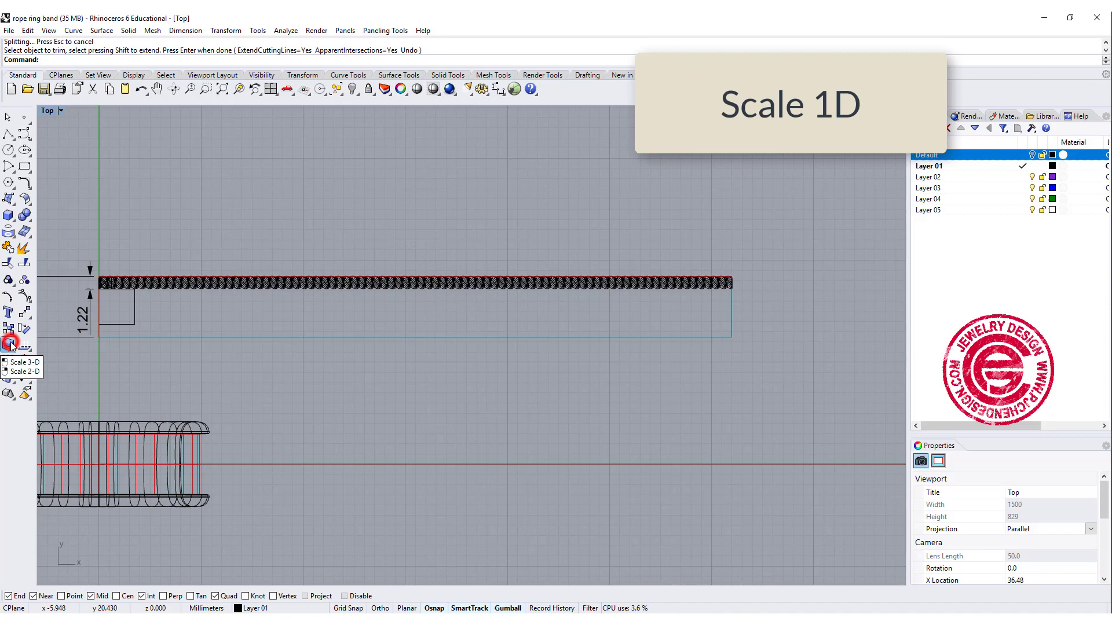
Scale the rope 1-D from its left end so its right end reaches the band's edge.
click(11, 345)
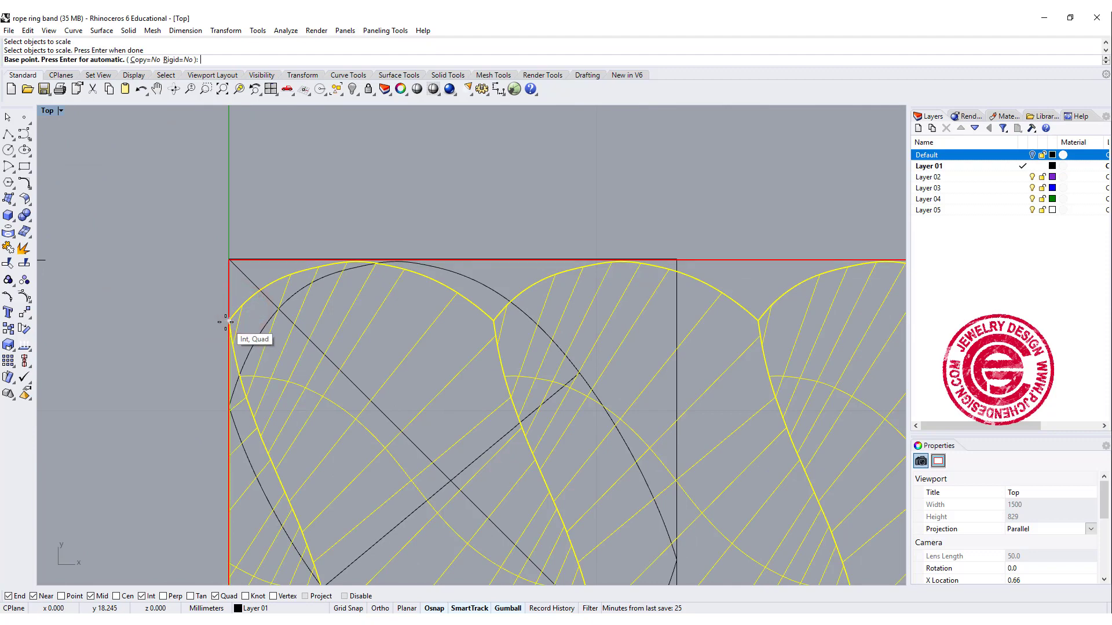
click(224, 327)
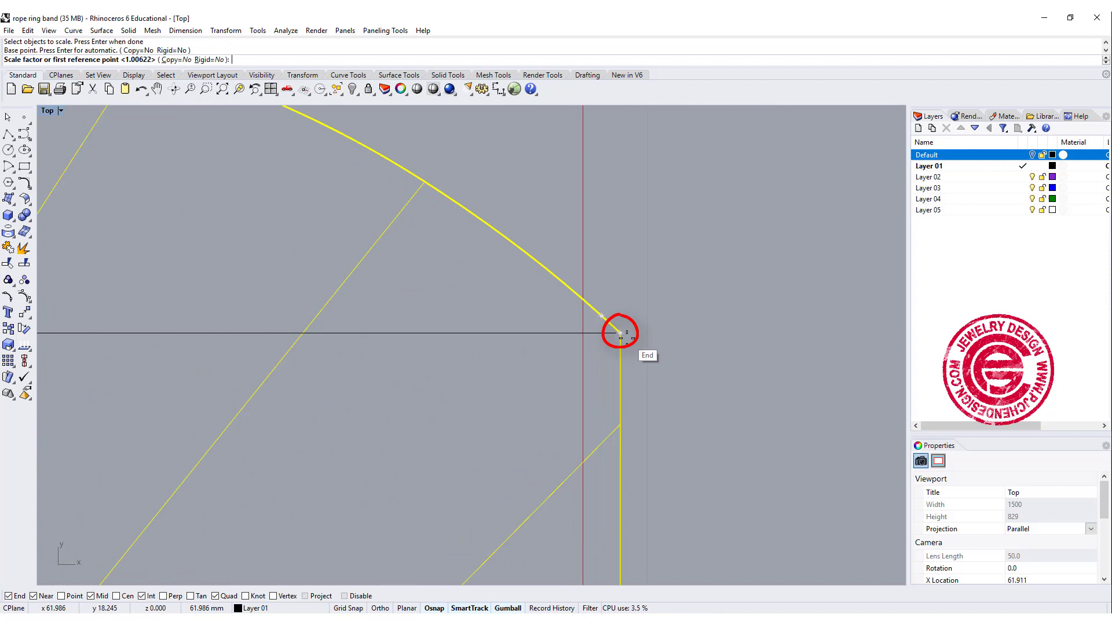
click(619, 332)
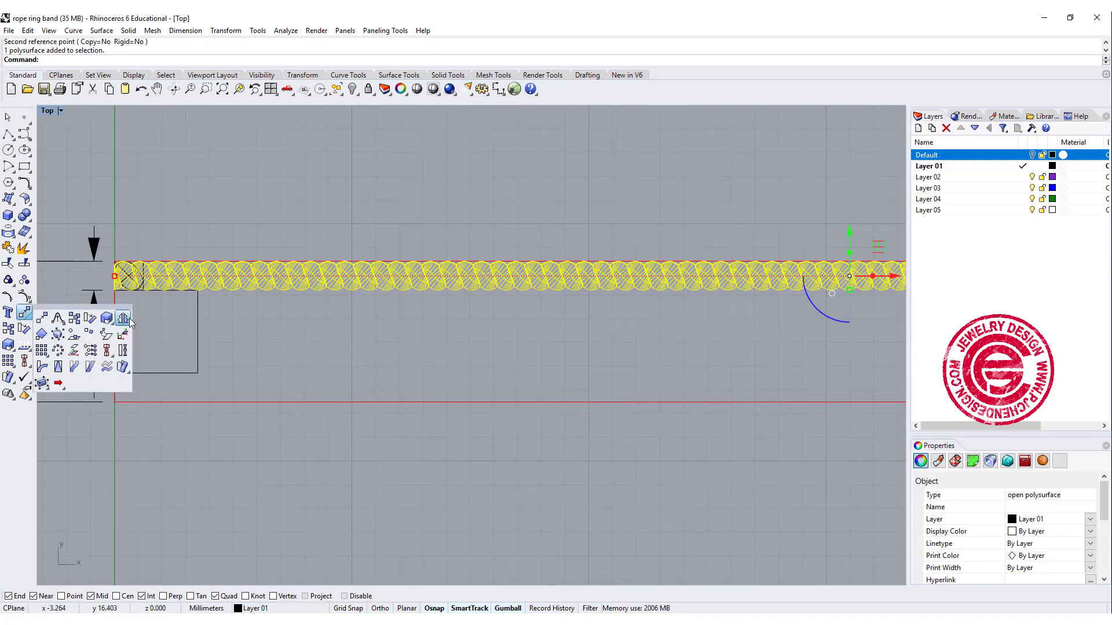
Mirror the rope with Copy=Yes across the band's center line onto the opposite edge.
click(123, 317)
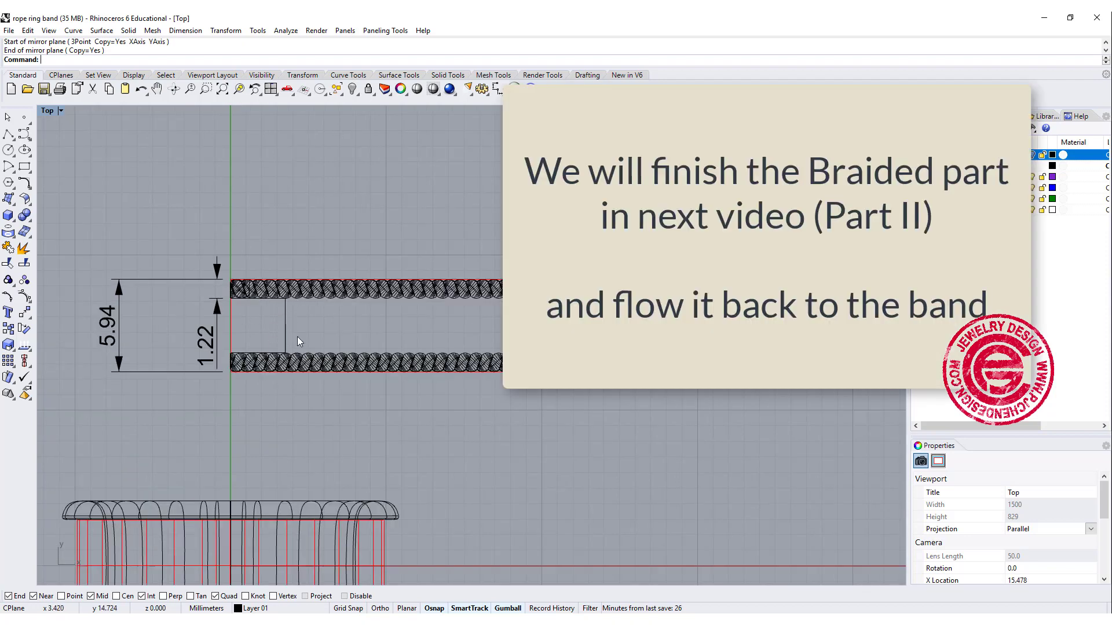
mouse_move(324, 524)
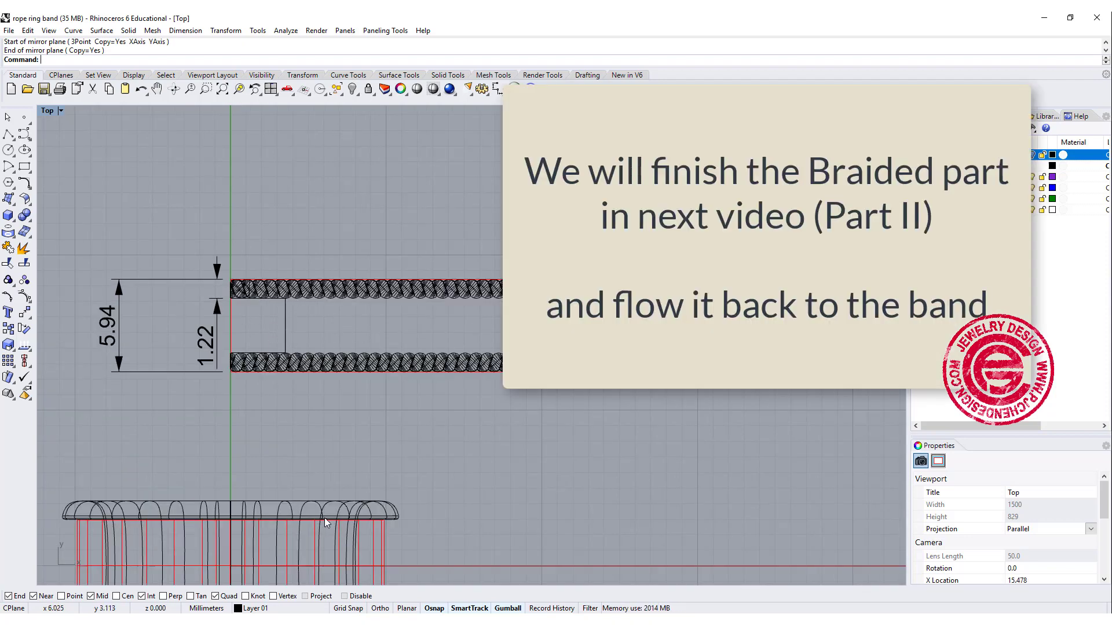
mouse_move(522, 535)
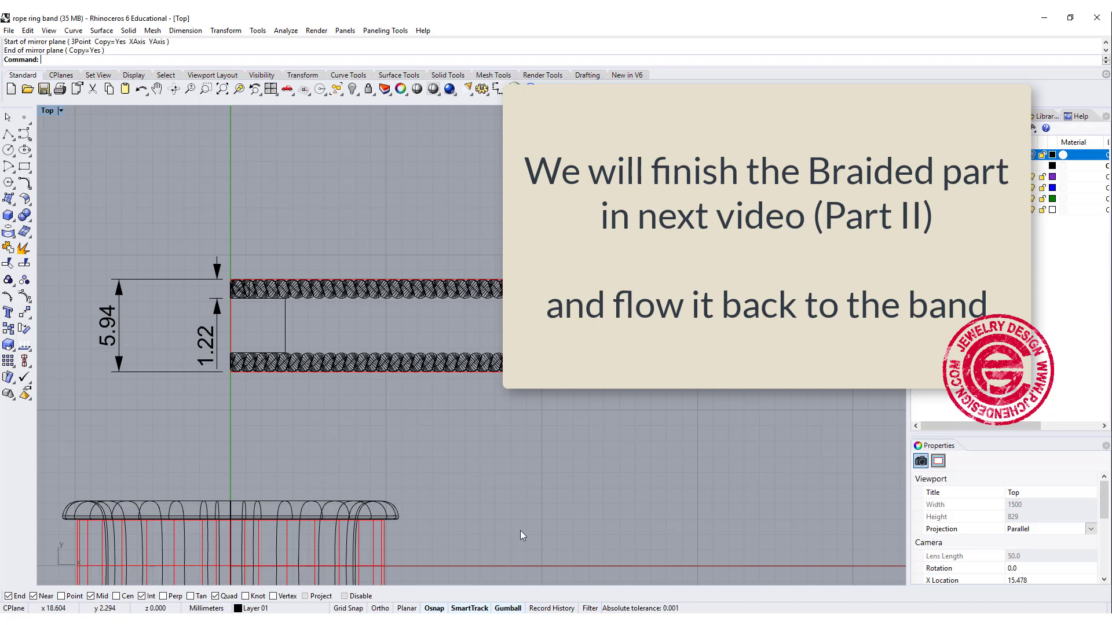